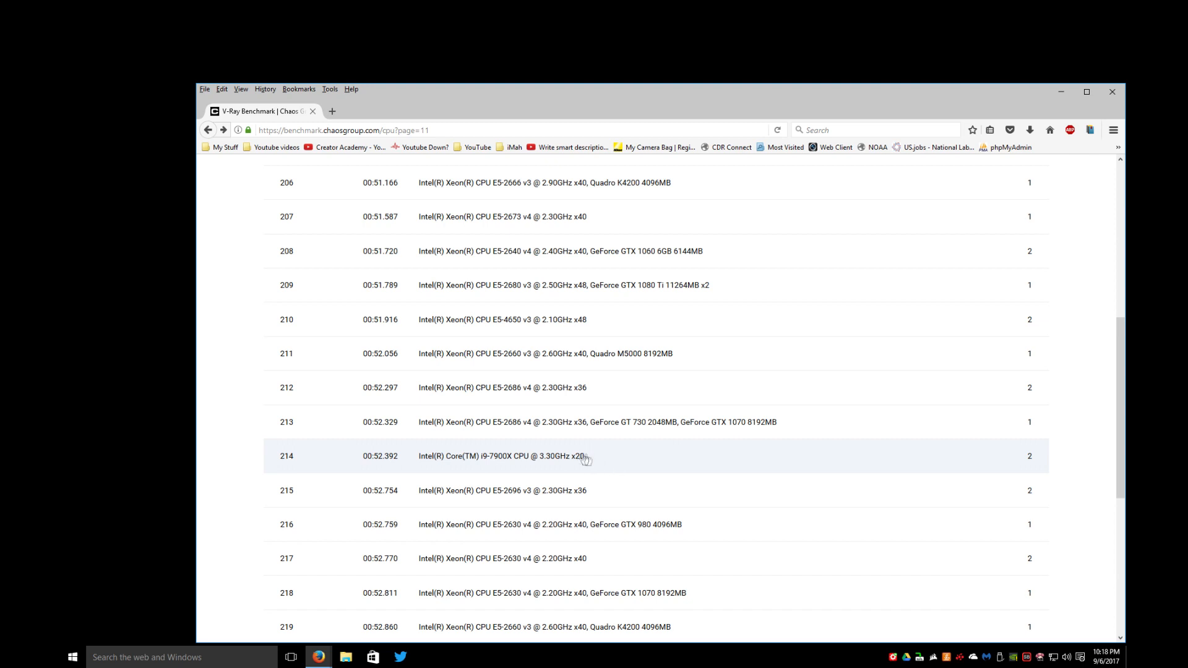
mouse_move(500, 460)
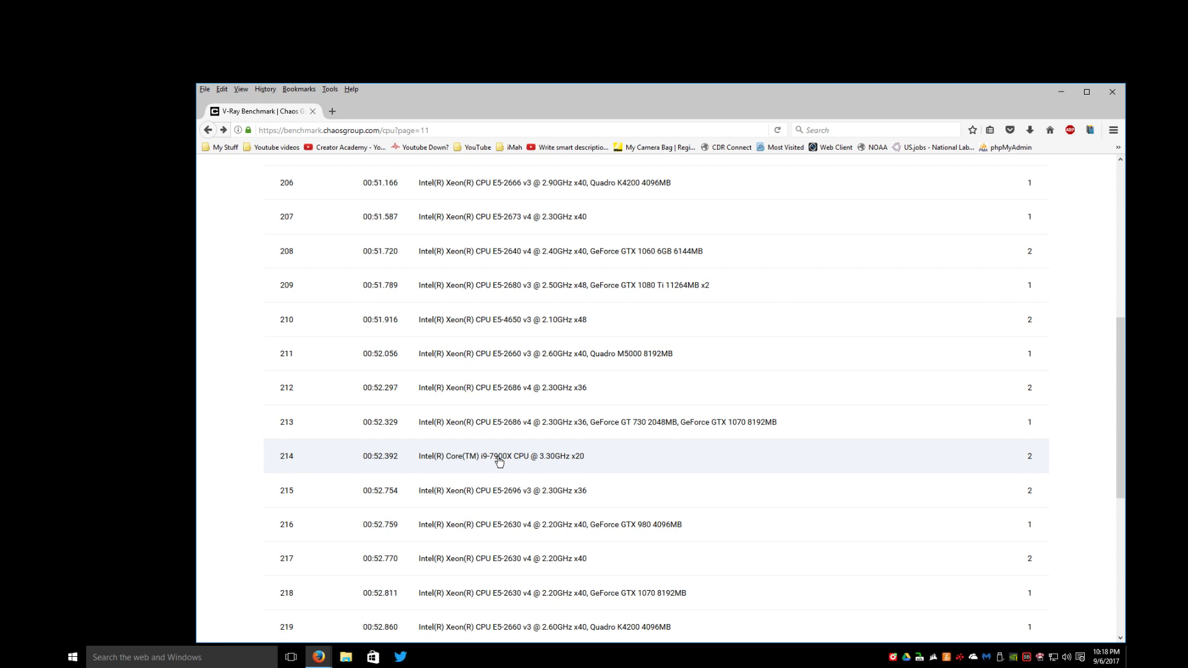
mouse_move(601, 461)
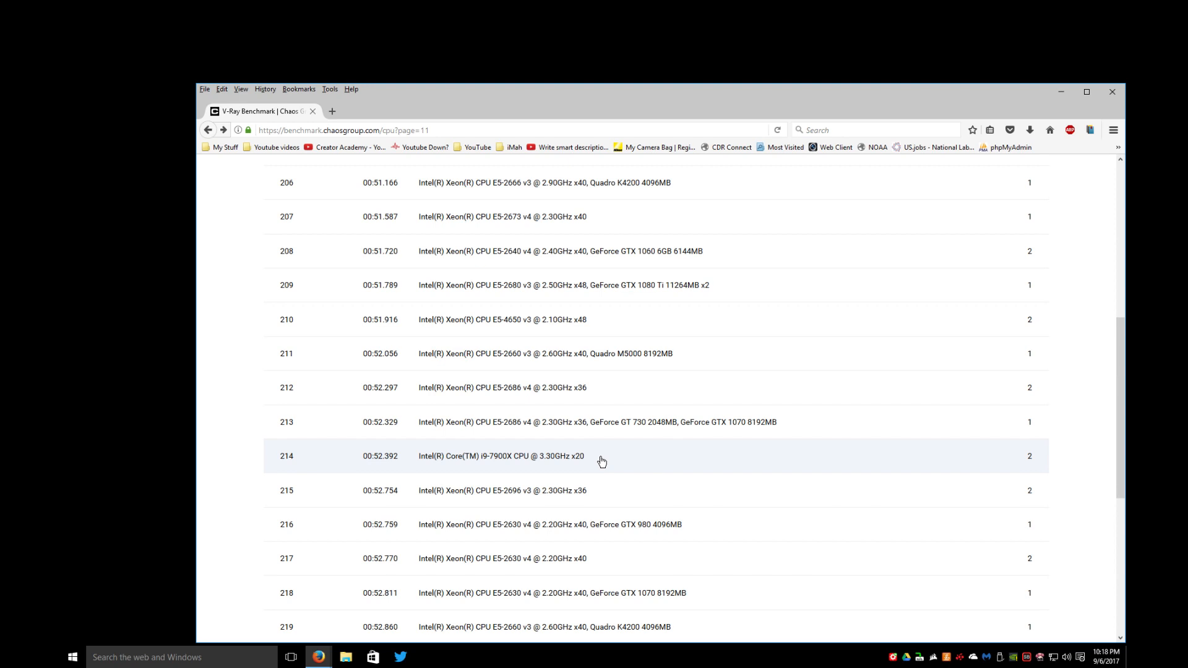
mouse_move(603, 461)
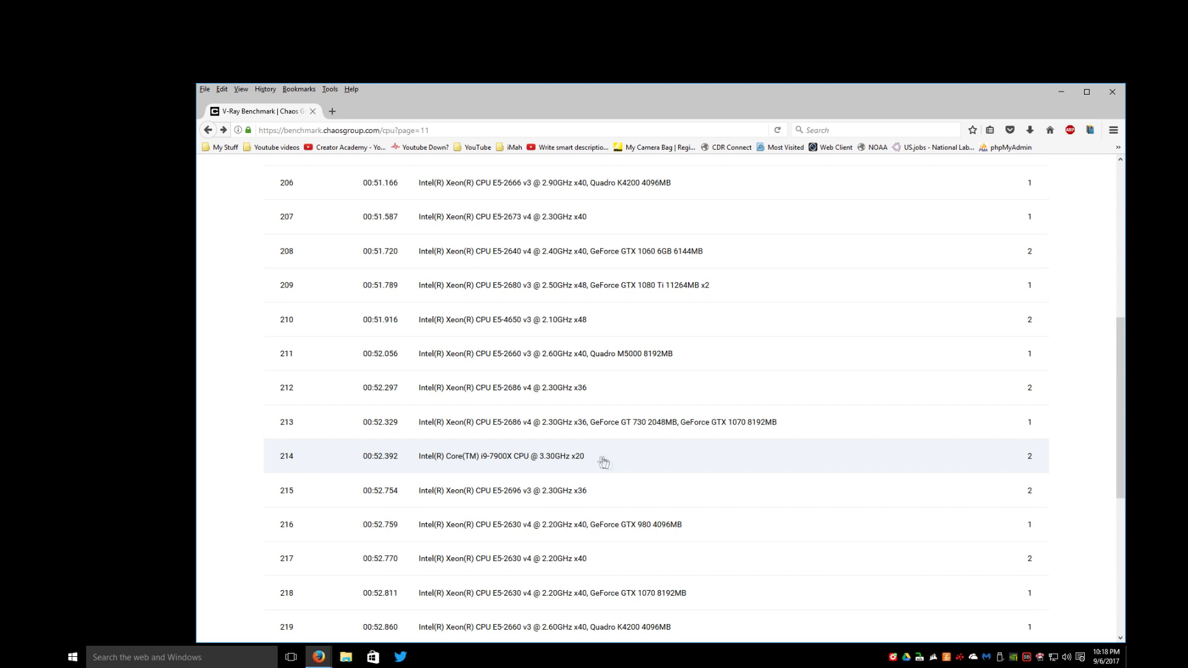
mouse_move(610, 463)
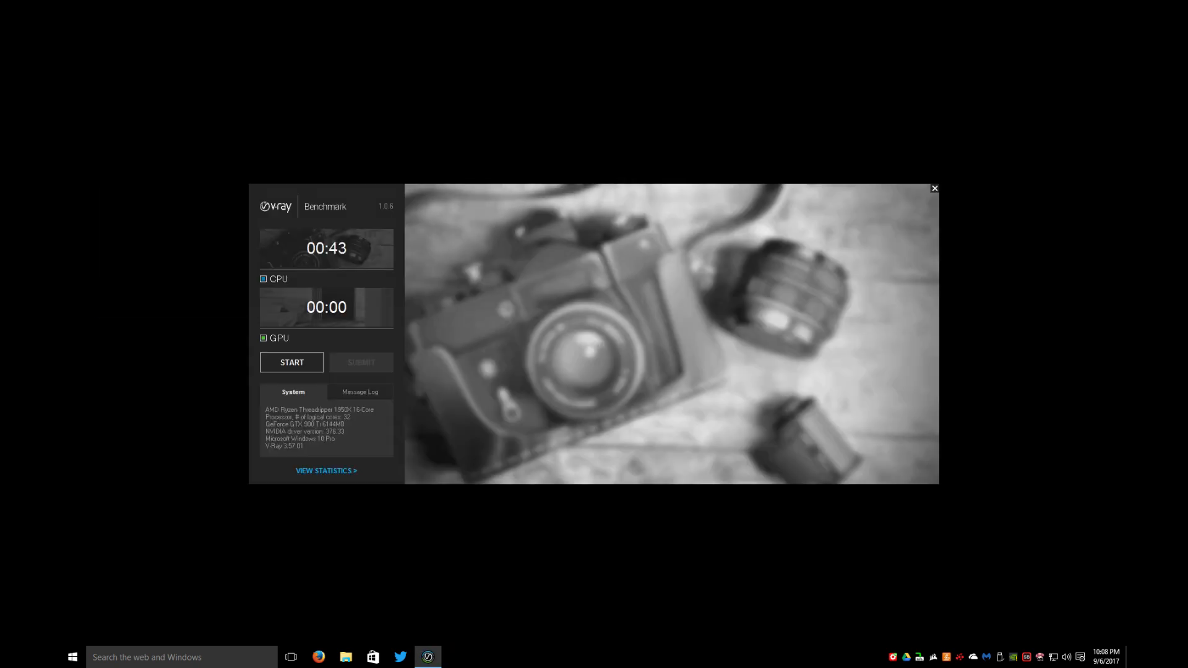
mouse_move(340, 256)
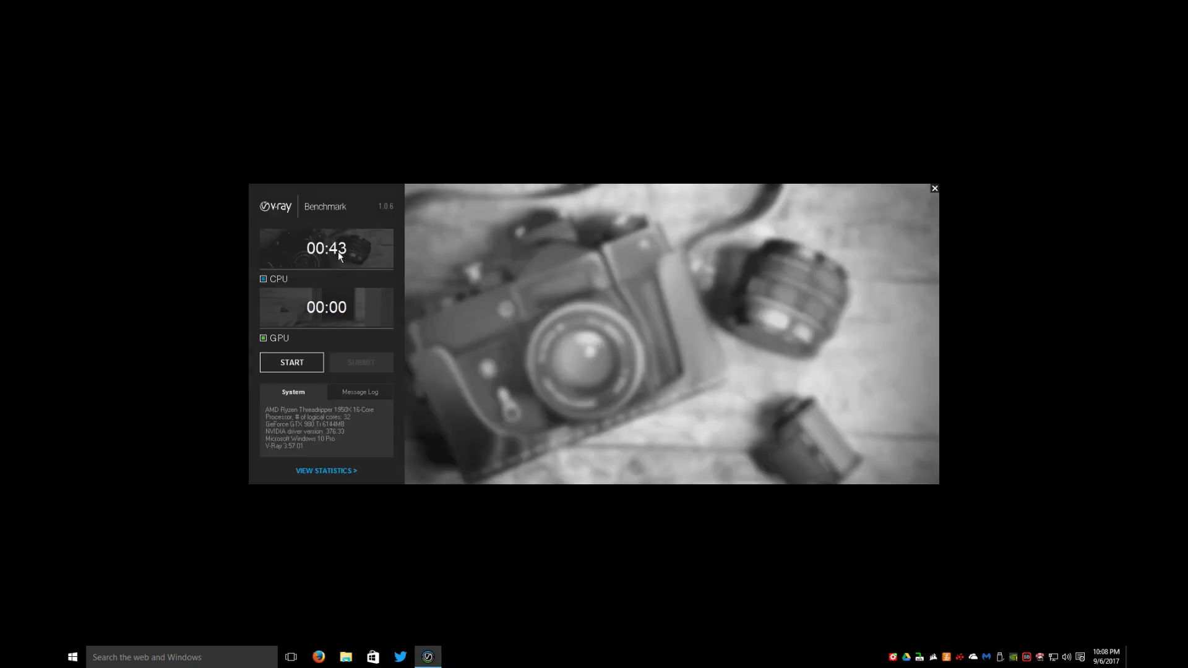
click(291, 361)
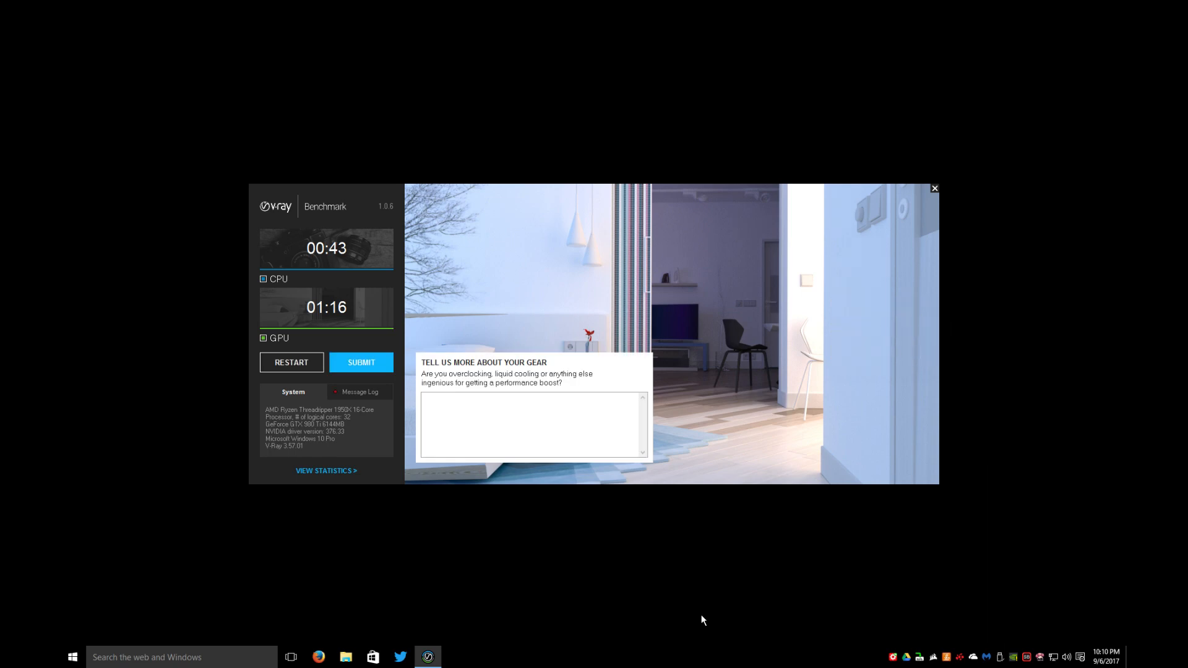
Step: Enter gear notes 'AMD Ryzen Threadripper 1950X 16-core', 'Corsair H100i V2', 'Gigabyte Aorus X3', '32gig TridentX R' and submit
click(505, 419)
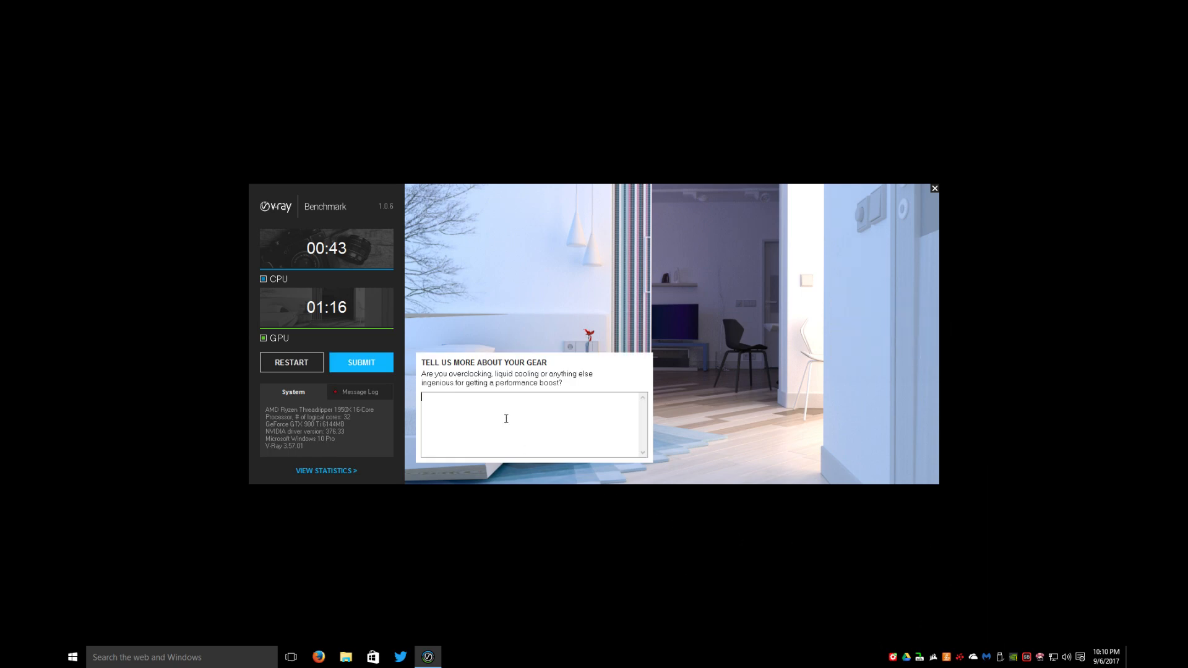
mouse_move(228, 478)
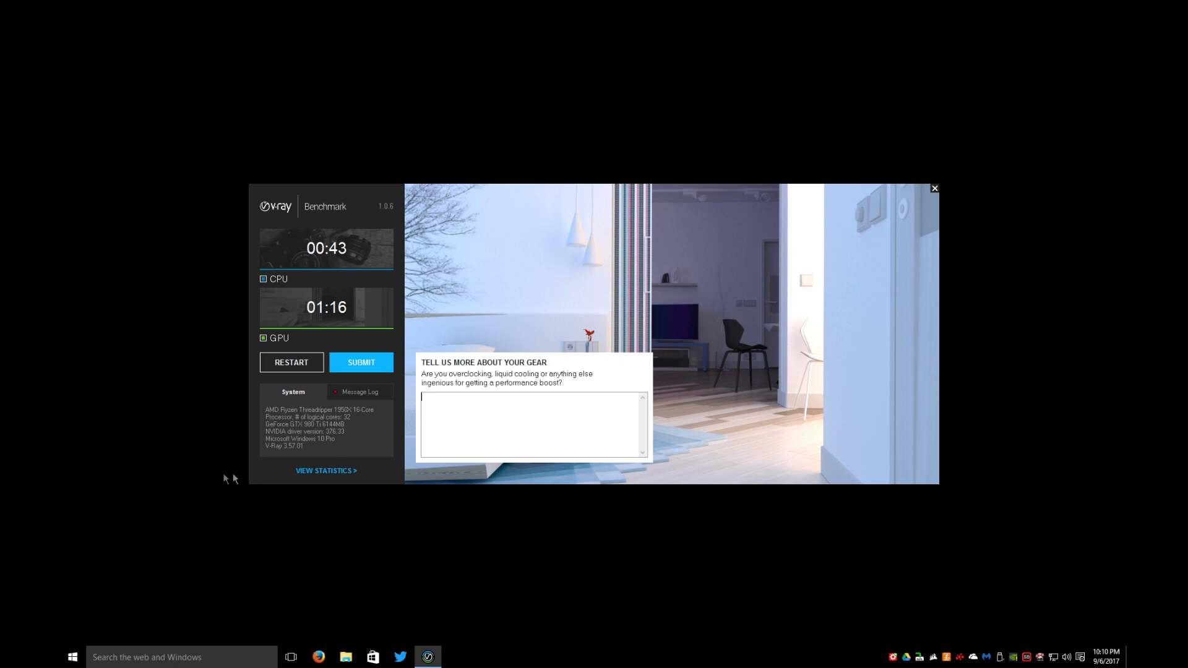
text(AMD Ryzen Threadripper 1950X 16-core)
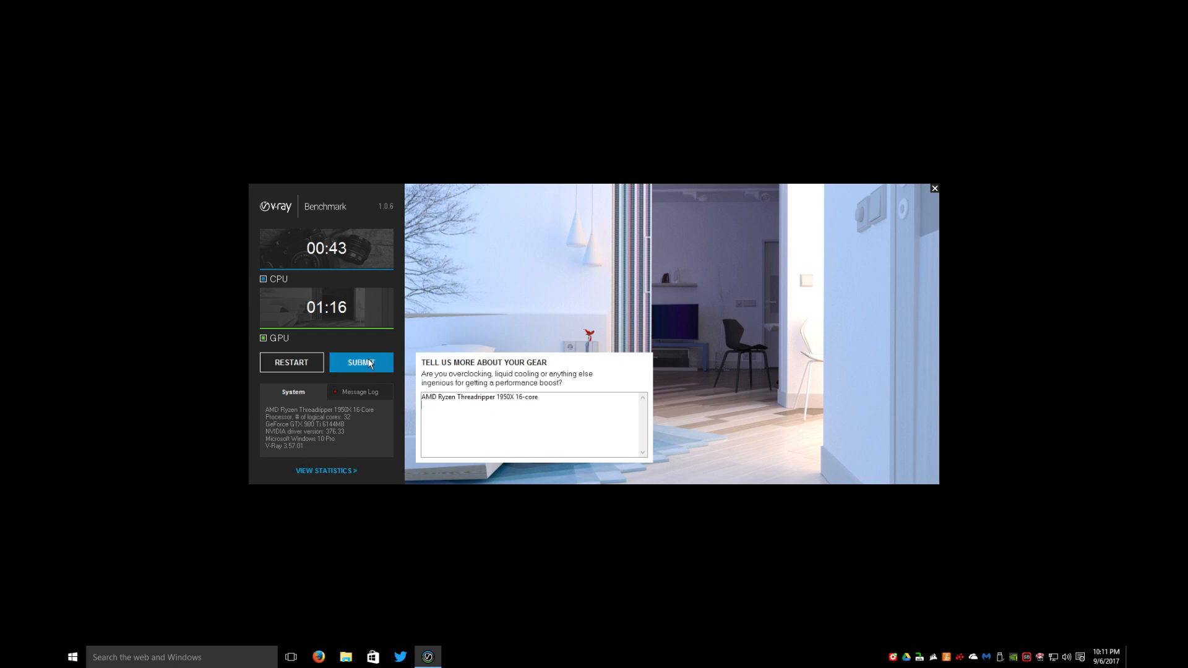
text(Corsair H100i V2)
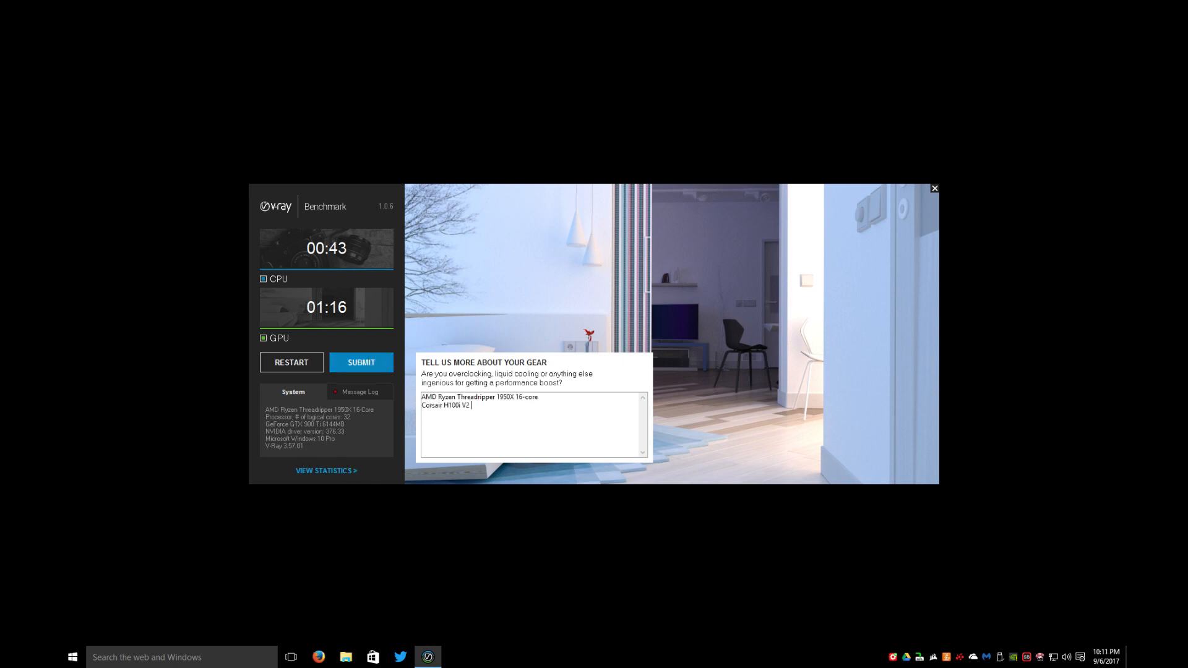
text(Gigabyte)
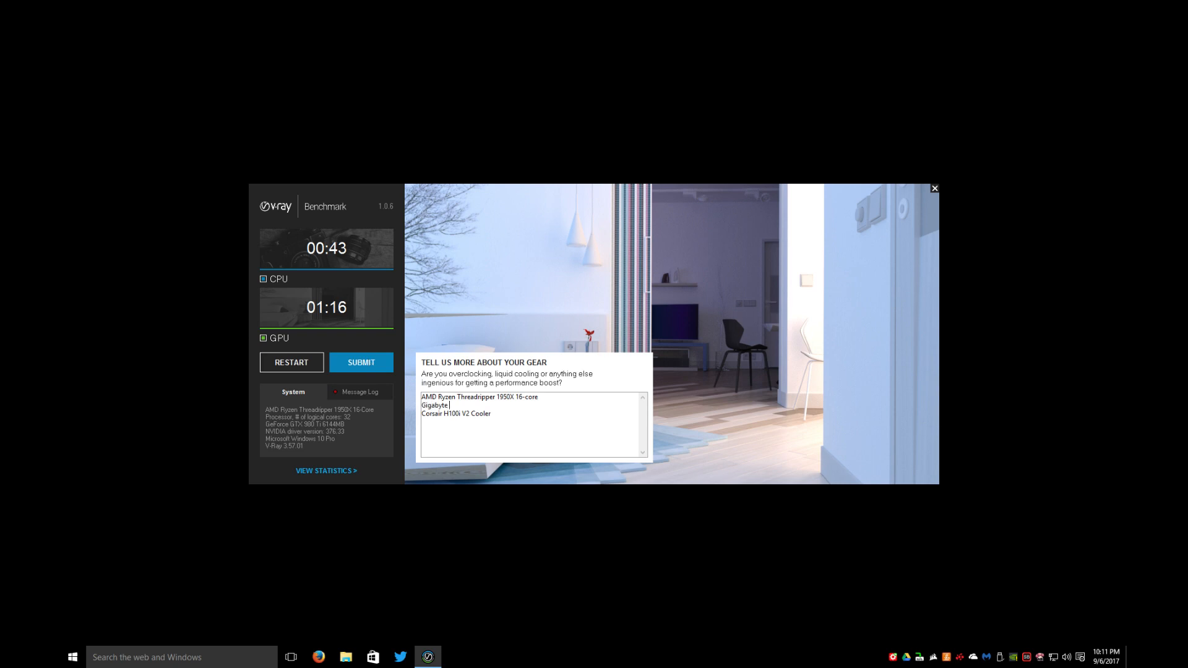
text(Aorus X399 Gaming 7 Motherboard)
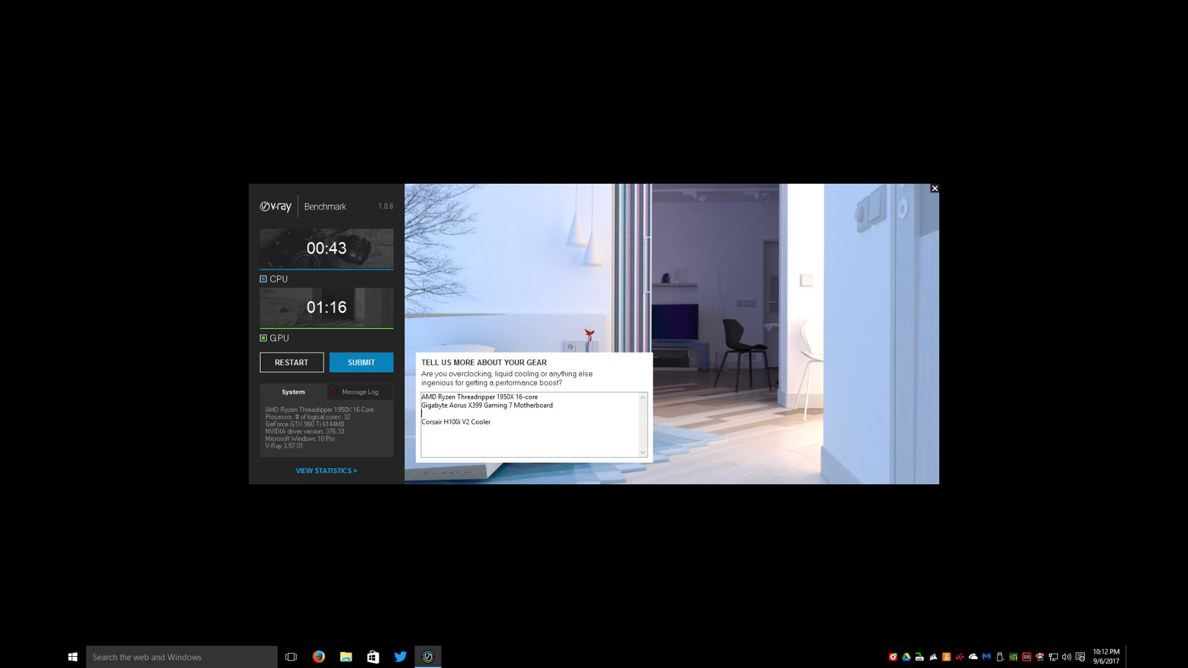
text(32gig TridentX R)
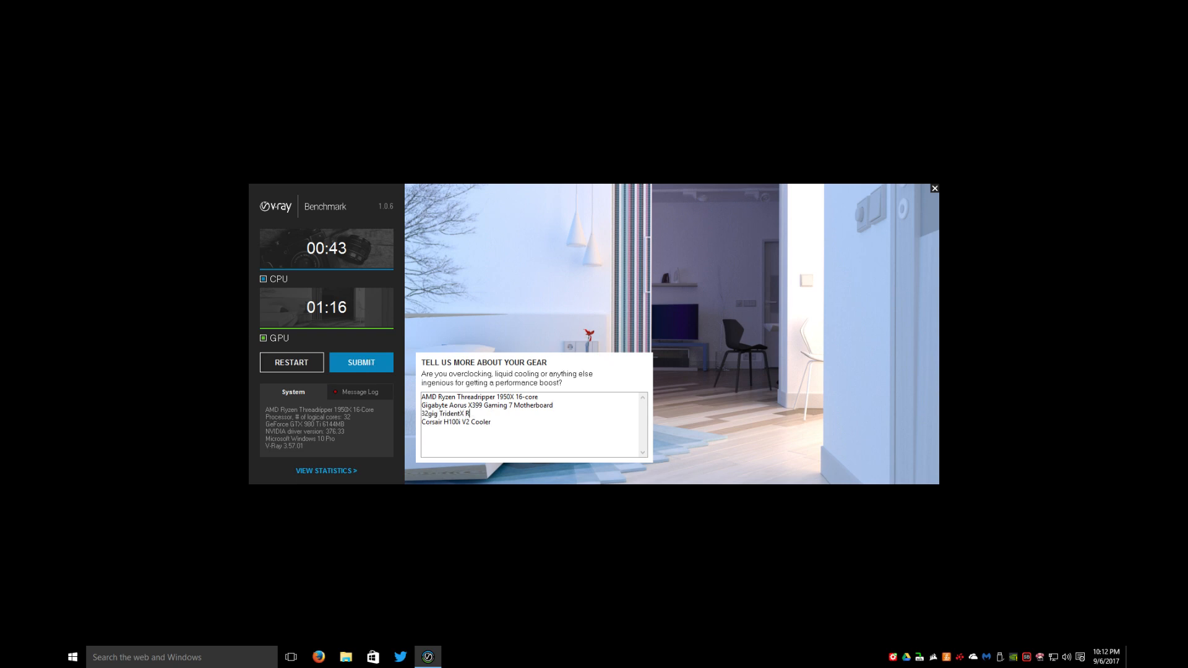
click(360, 362)
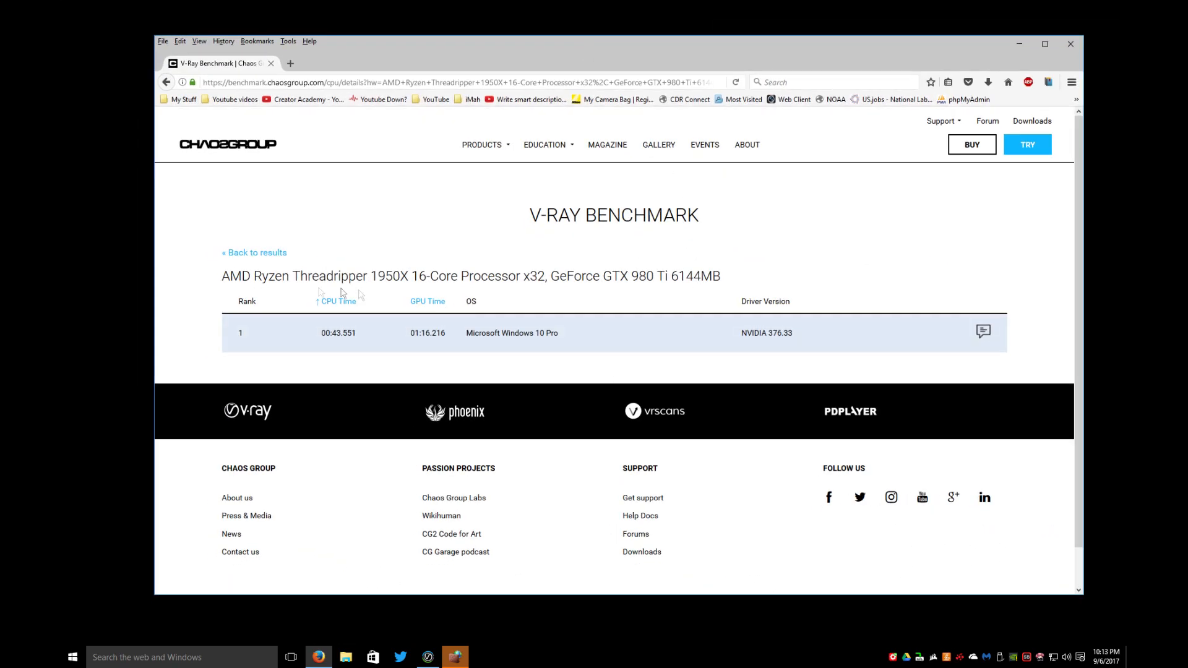
mouse_move(663, 289)
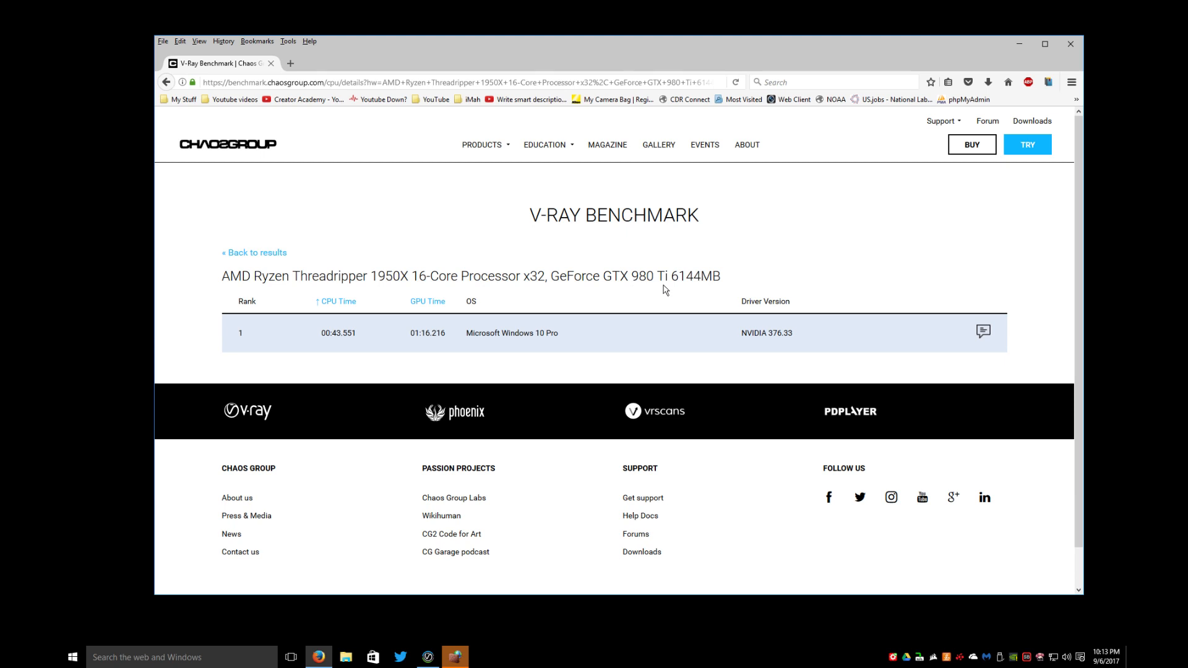
mouse_move(364, 333)
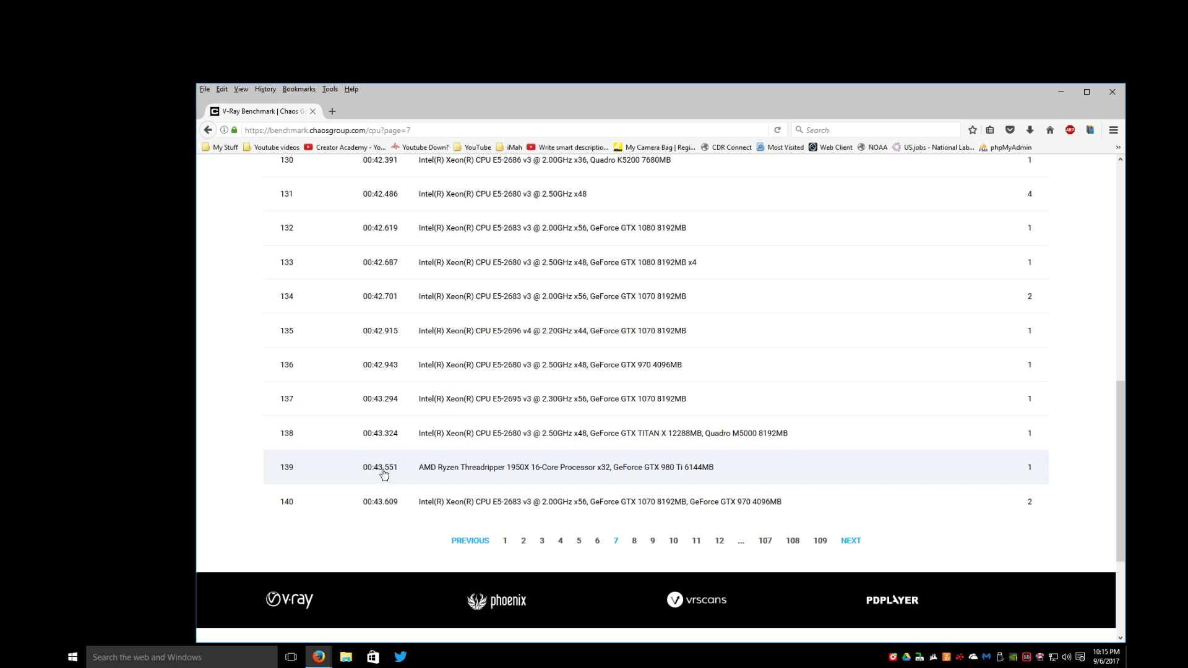
mouse_move(430, 475)
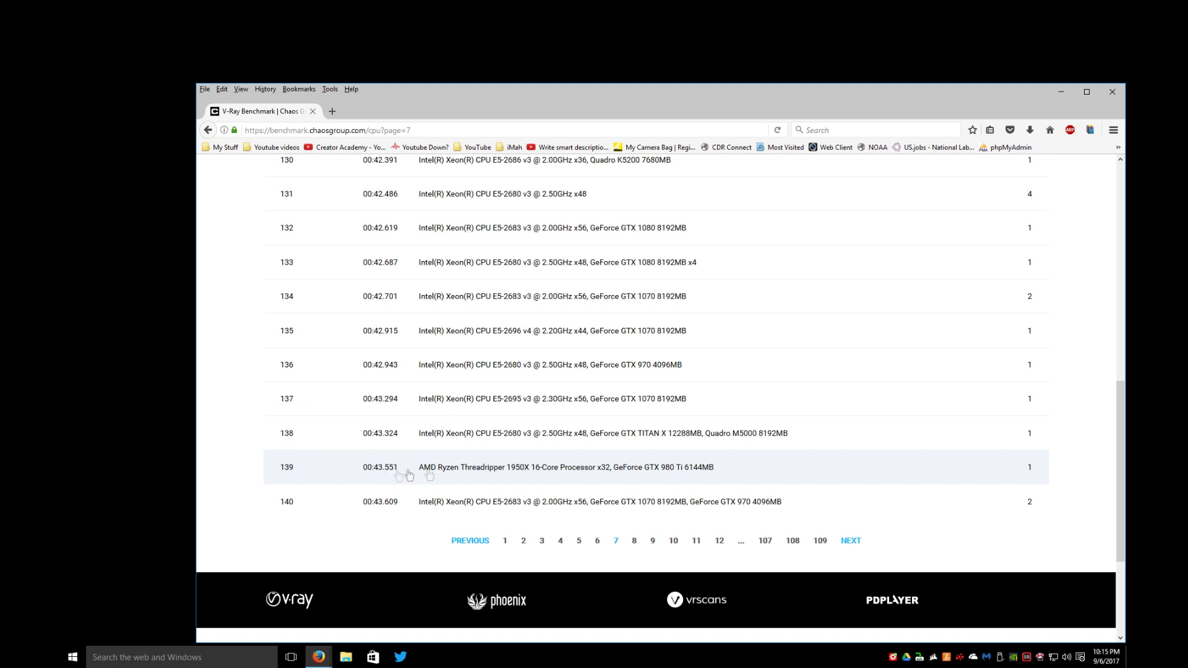
mouse_move(646, 475)
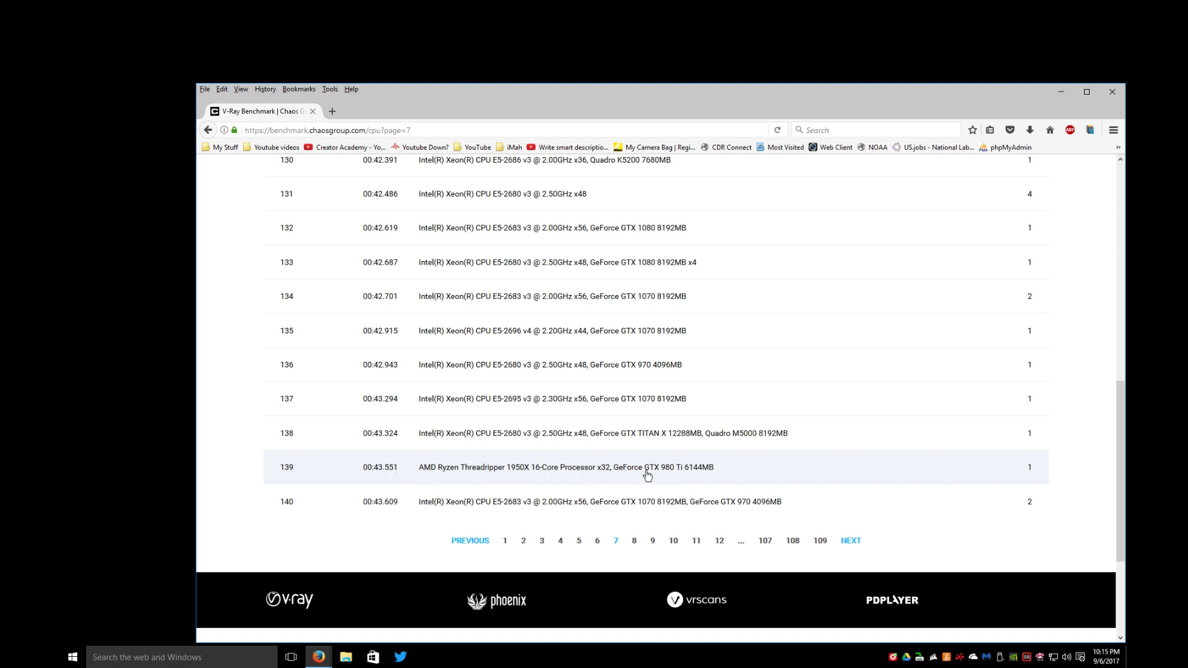
mouse_move(427, 501)
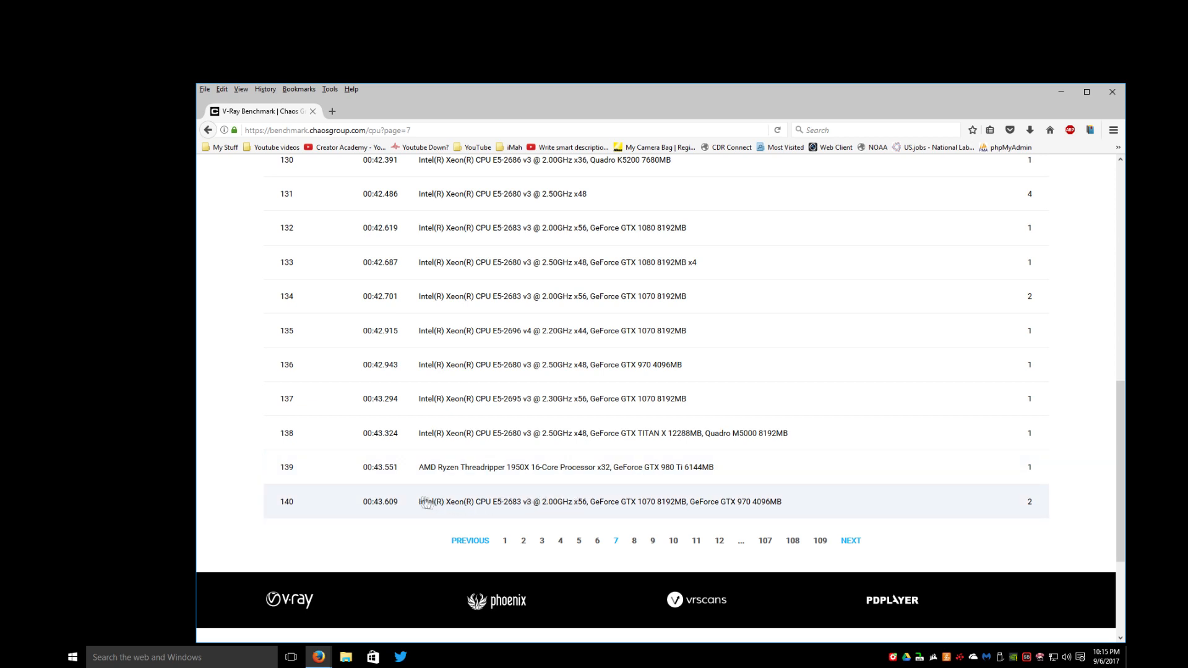
mouse_move(524, 527)
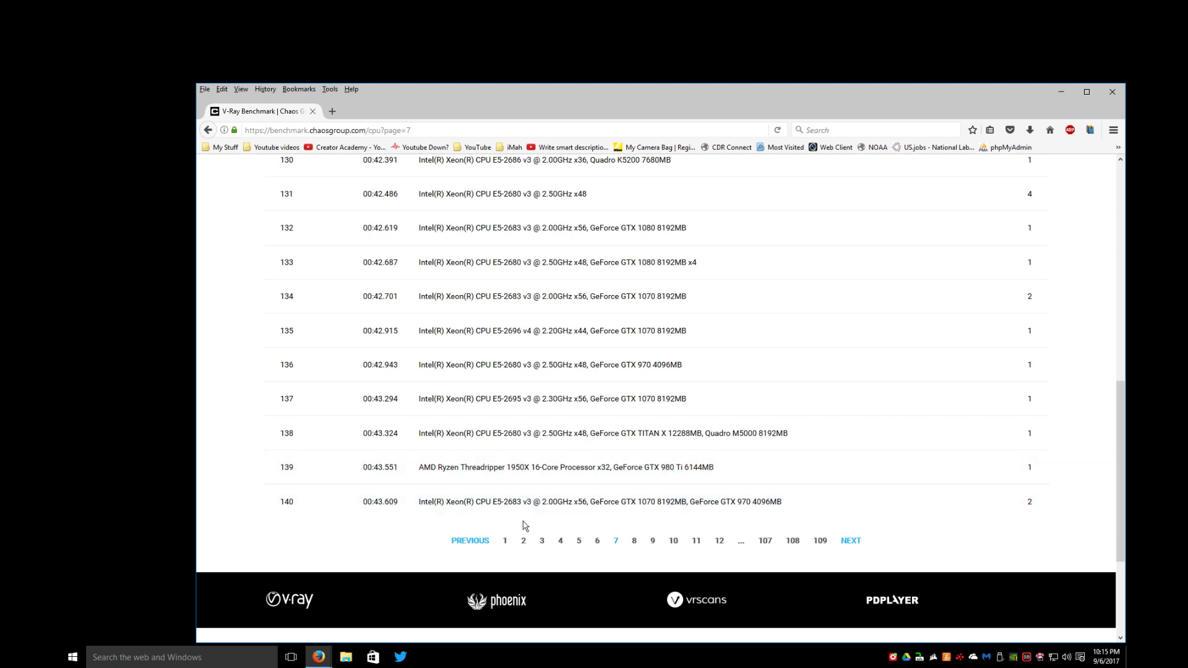
mouse_move(577, 520)
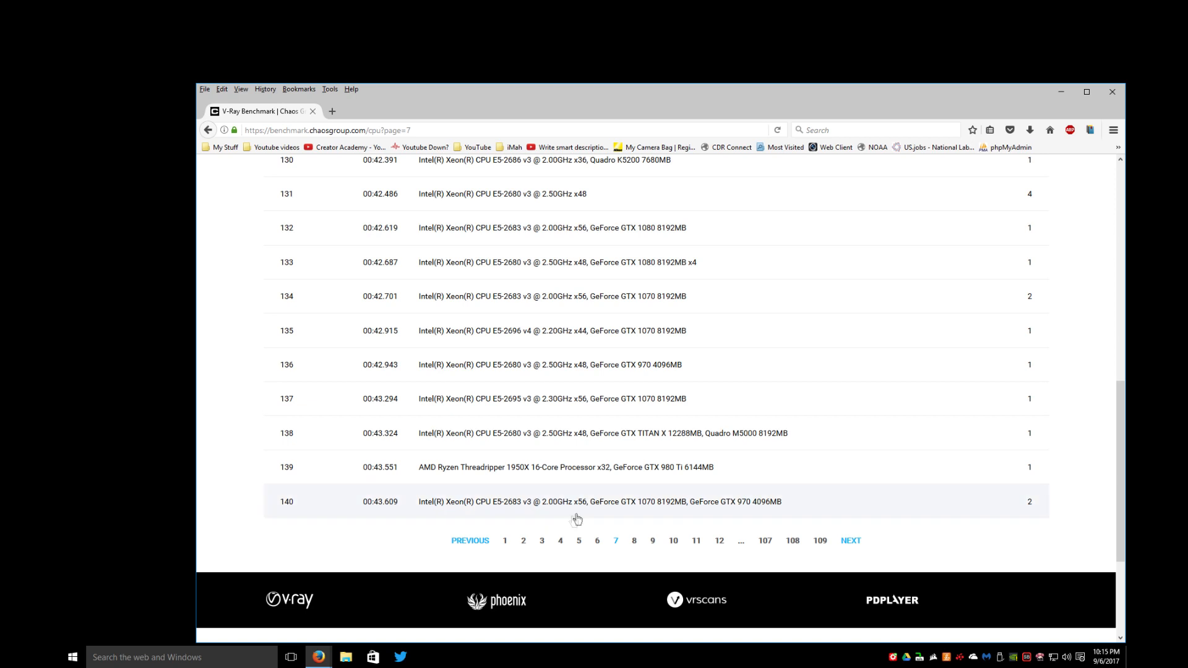
mouse_move(575, 508)
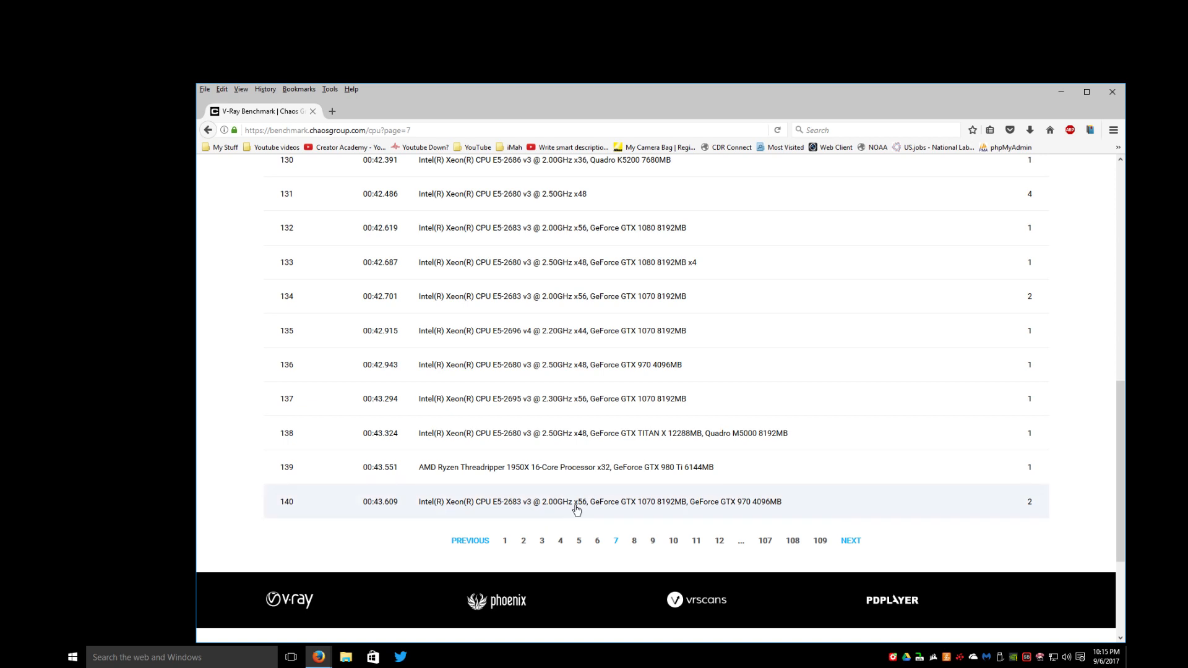
mouse_move(609, 471)
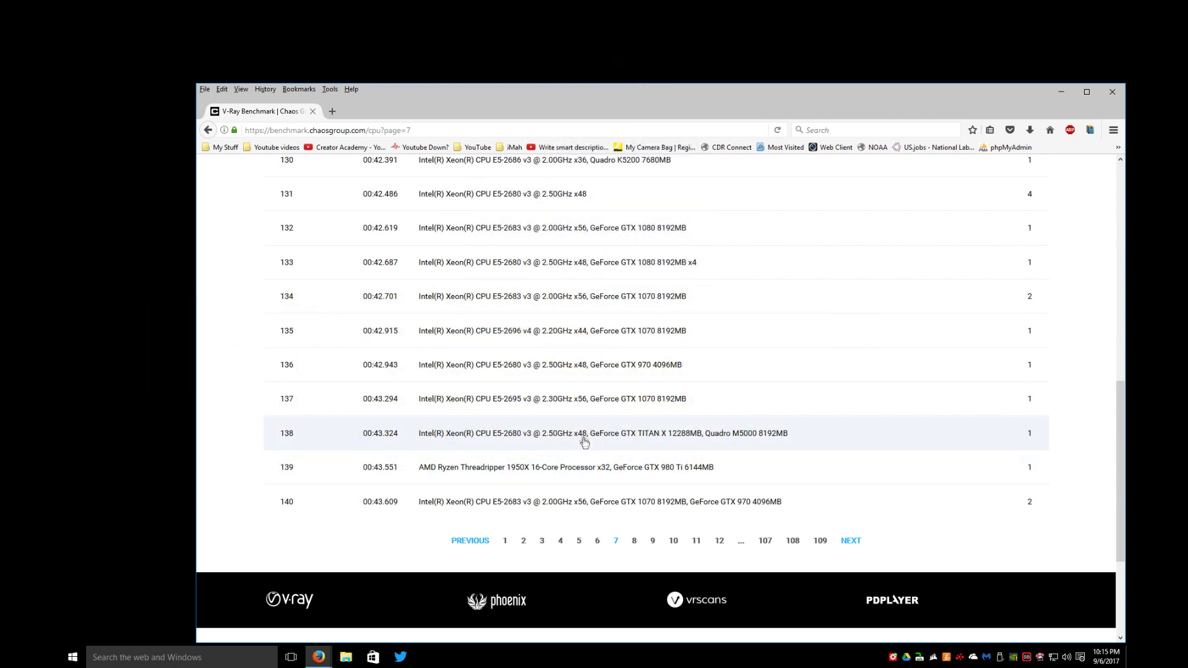
mouse_move(582, 295)
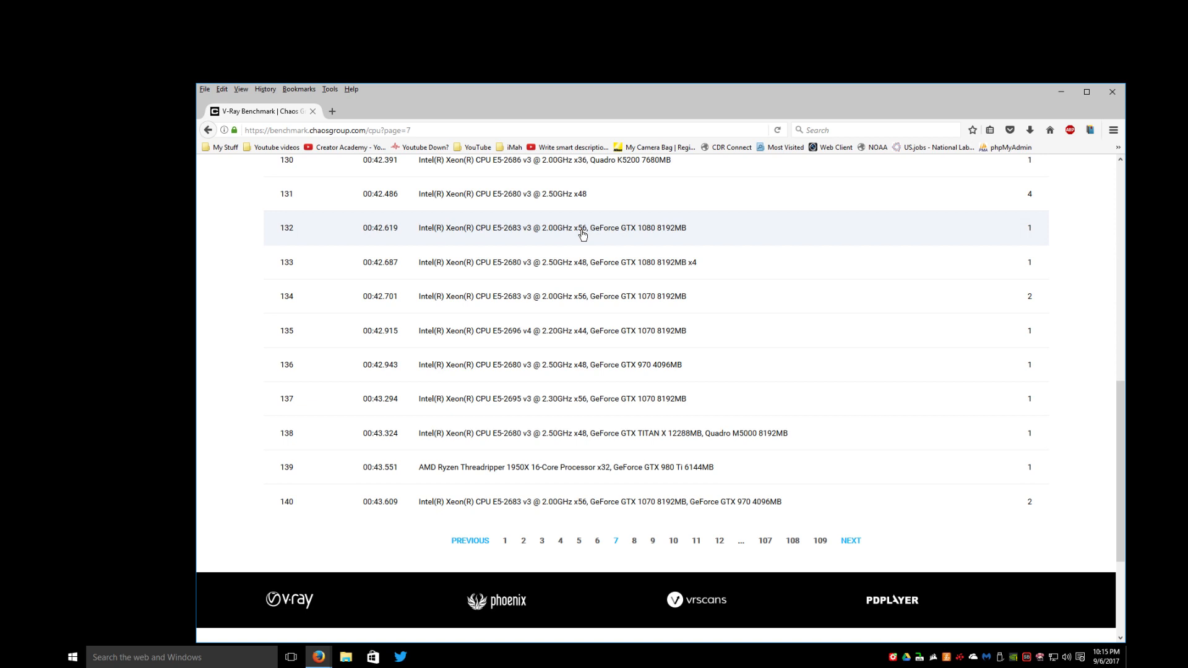
mouse_move(610, 475)
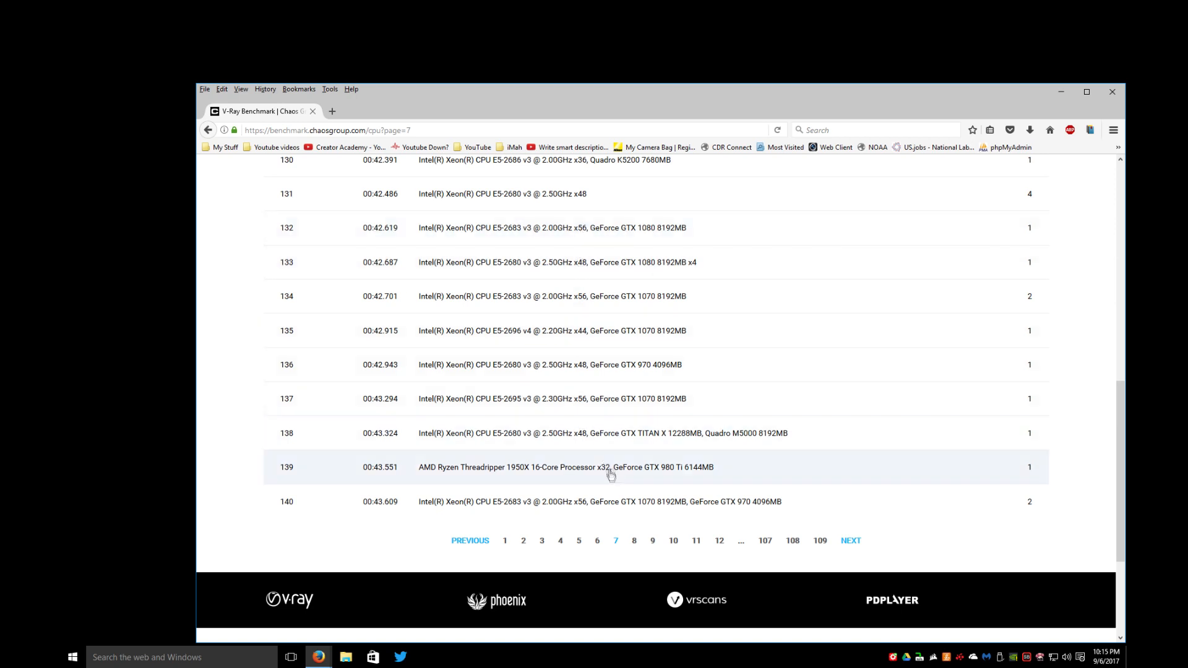
mouse_move(611, 470)
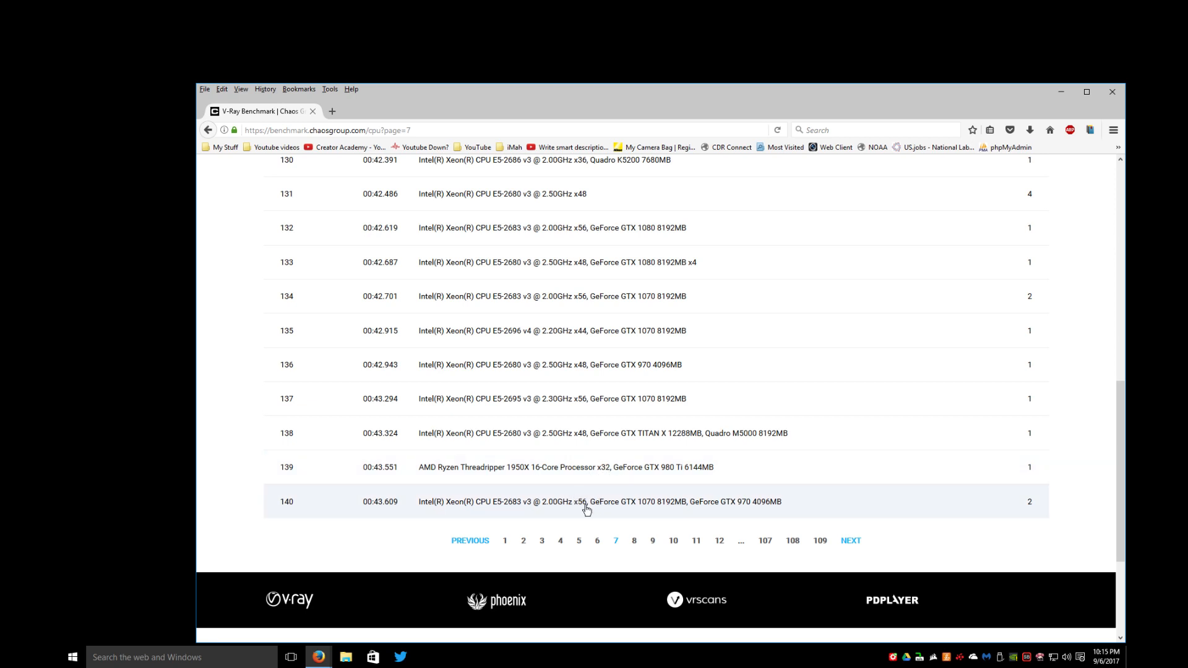
mouse_move(440, 509)
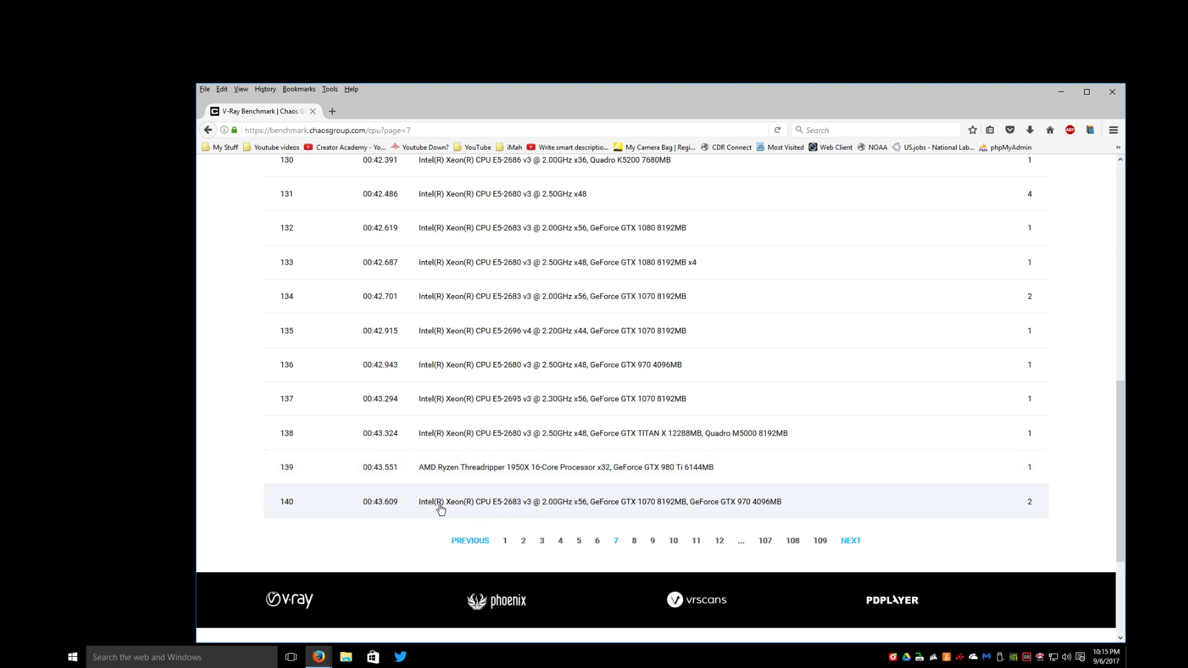
mouse_move(514, 508)
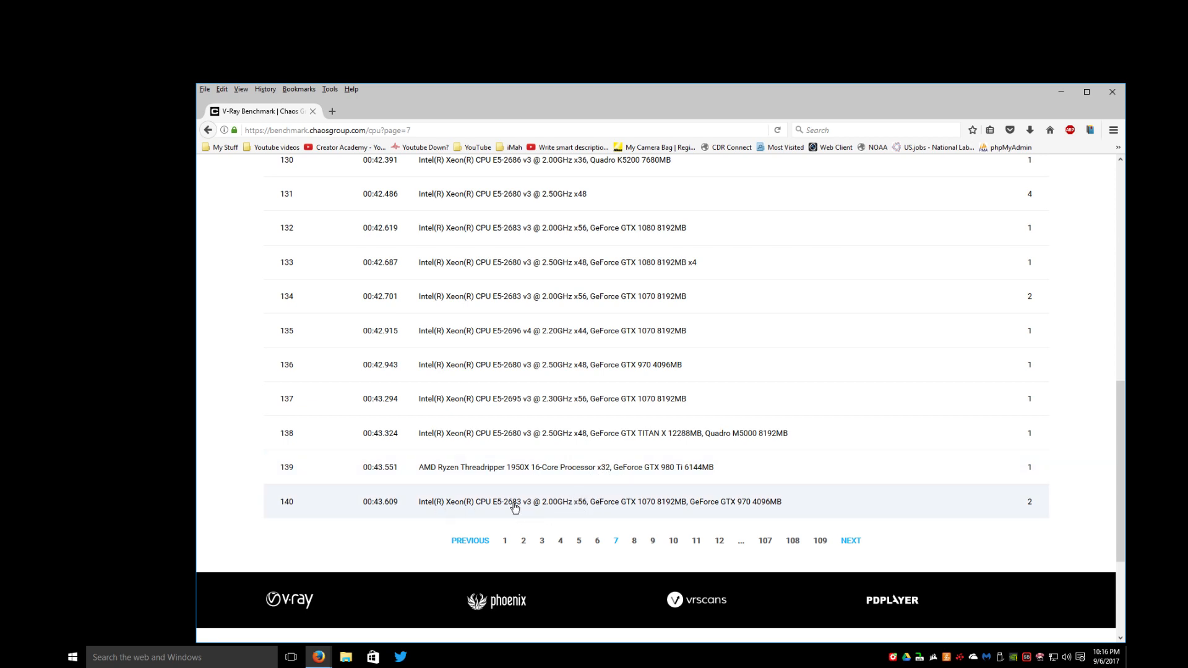
mouse_move(586, 511)
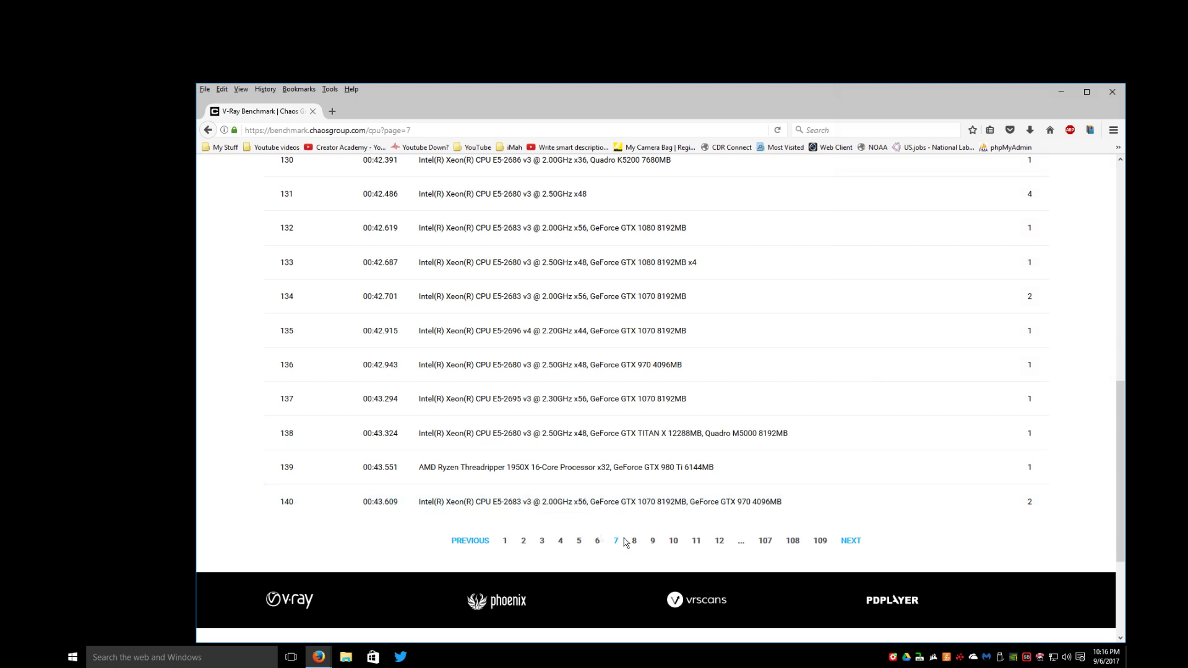
Step: Scroll page 8 of the CPU ranking down through ranks 141 to 160 to the pagination links
click(634, 540)
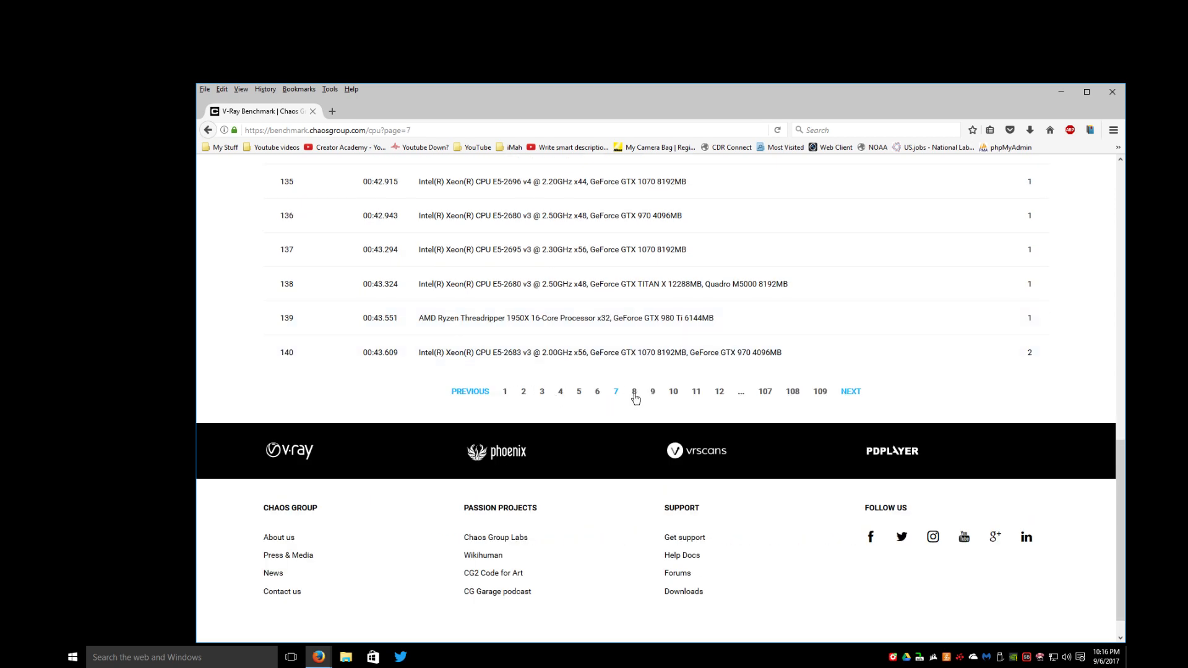
mouse_move(390, 352)
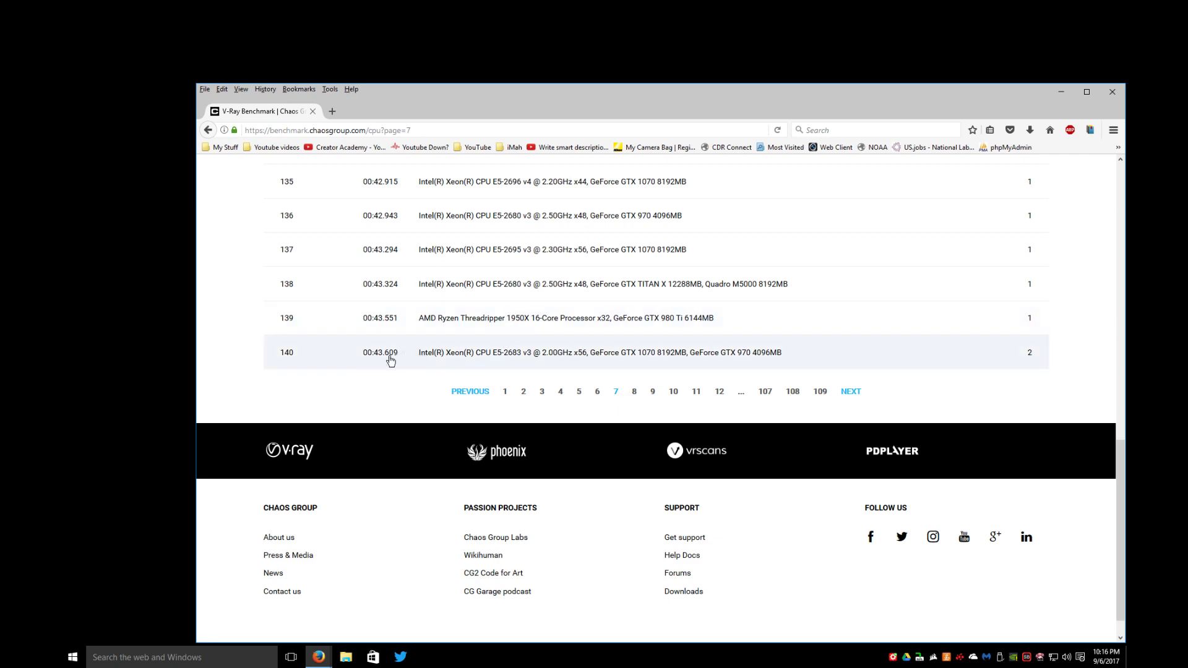
click(634, 391)
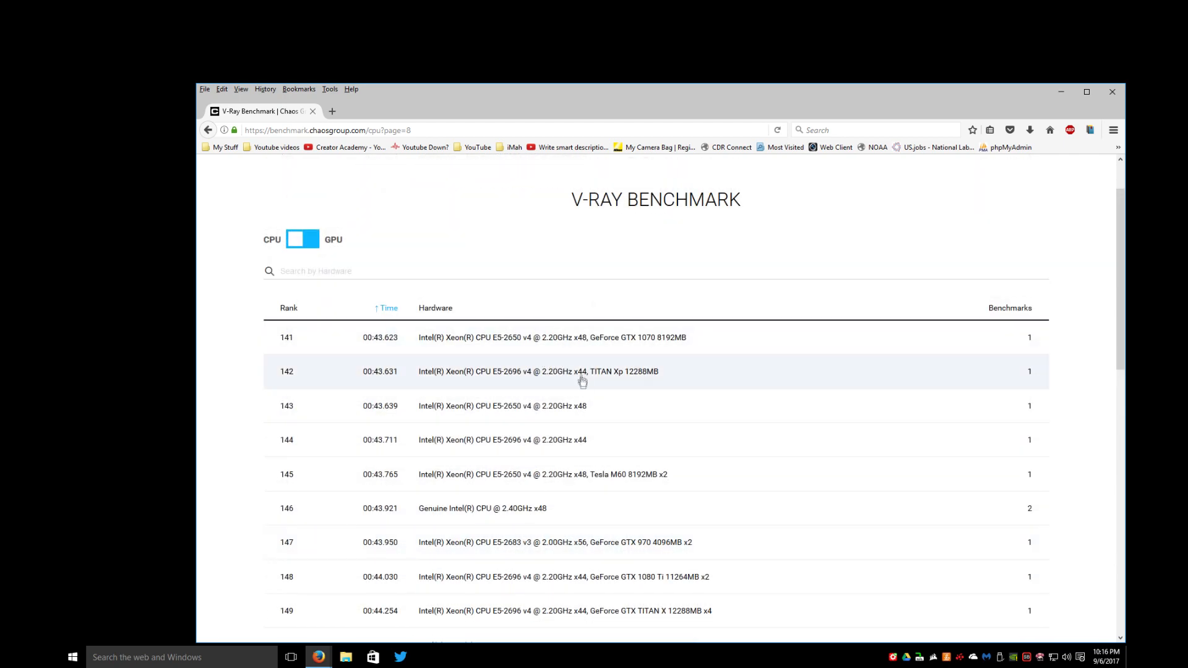
mouse_move(583, 379)
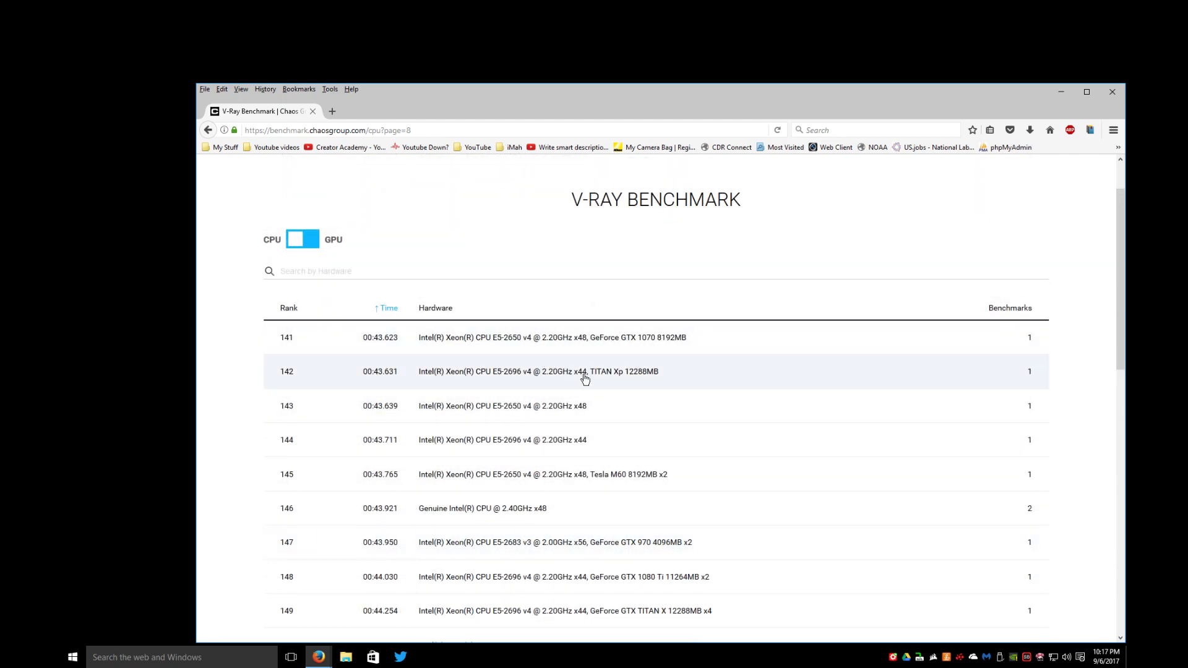
mouse_move(589, 413)
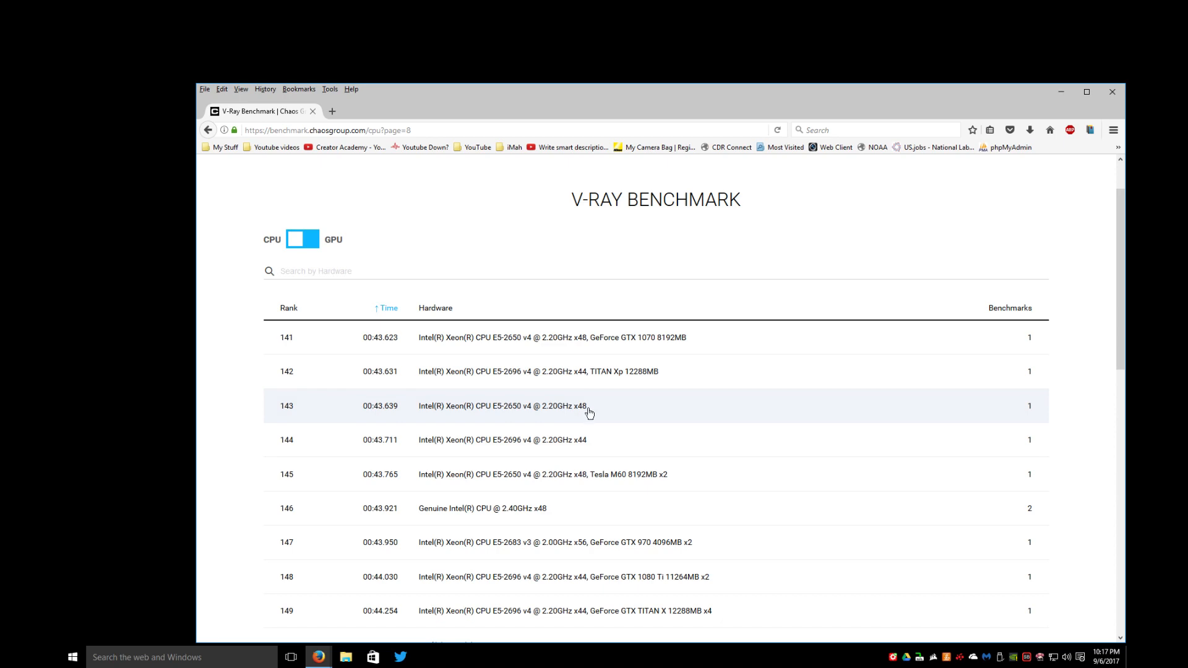
scroll(down, 3)
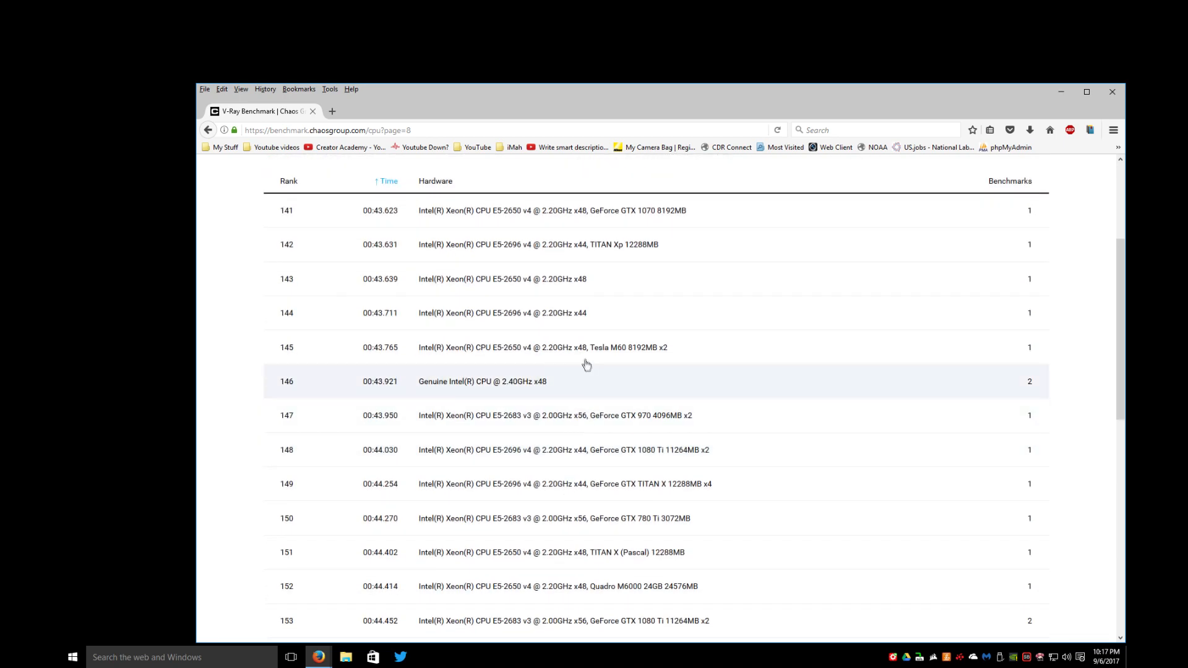
scroll(down, 3)
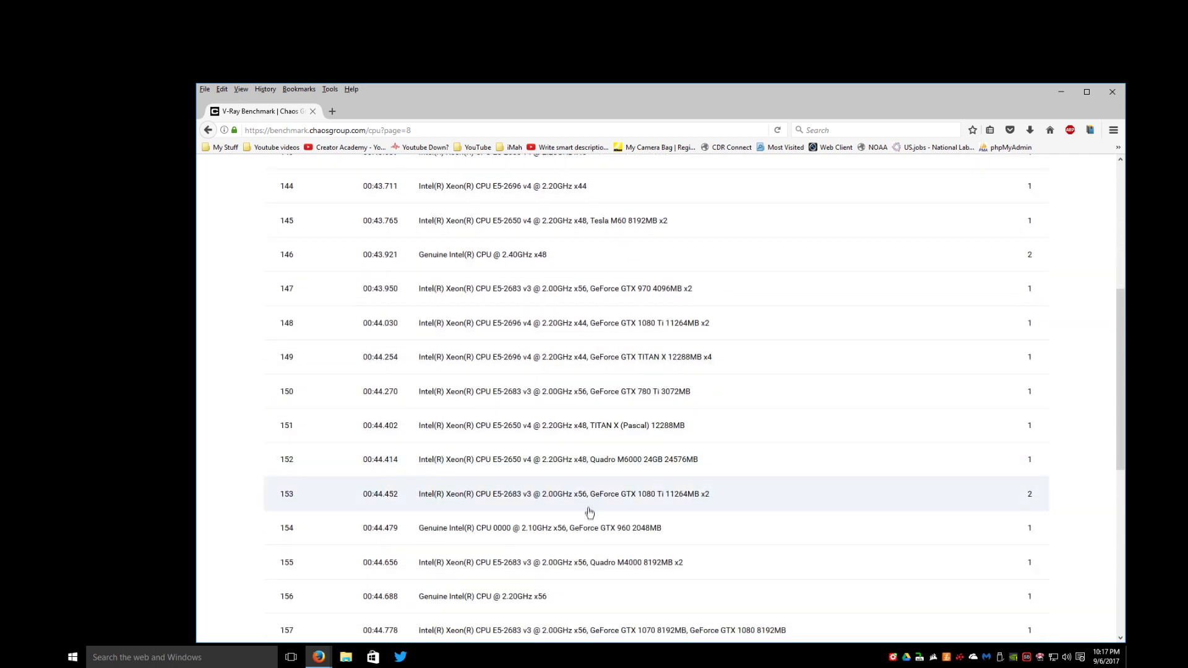
scroll(down, 3)
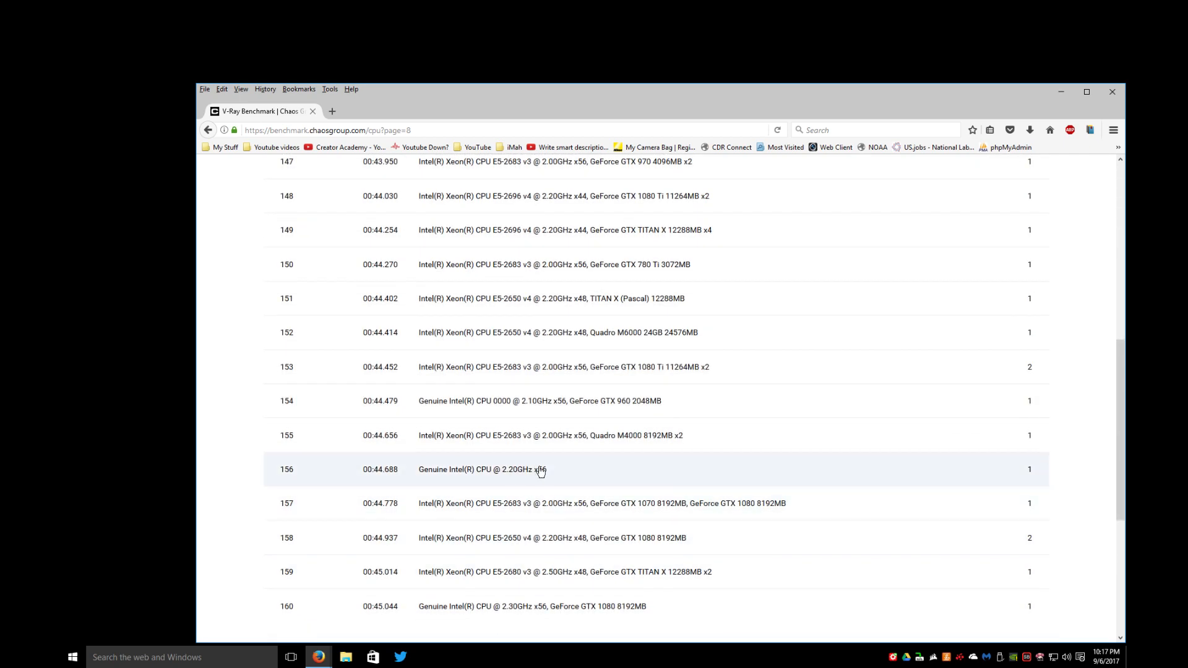
mouse_move(585, 545)
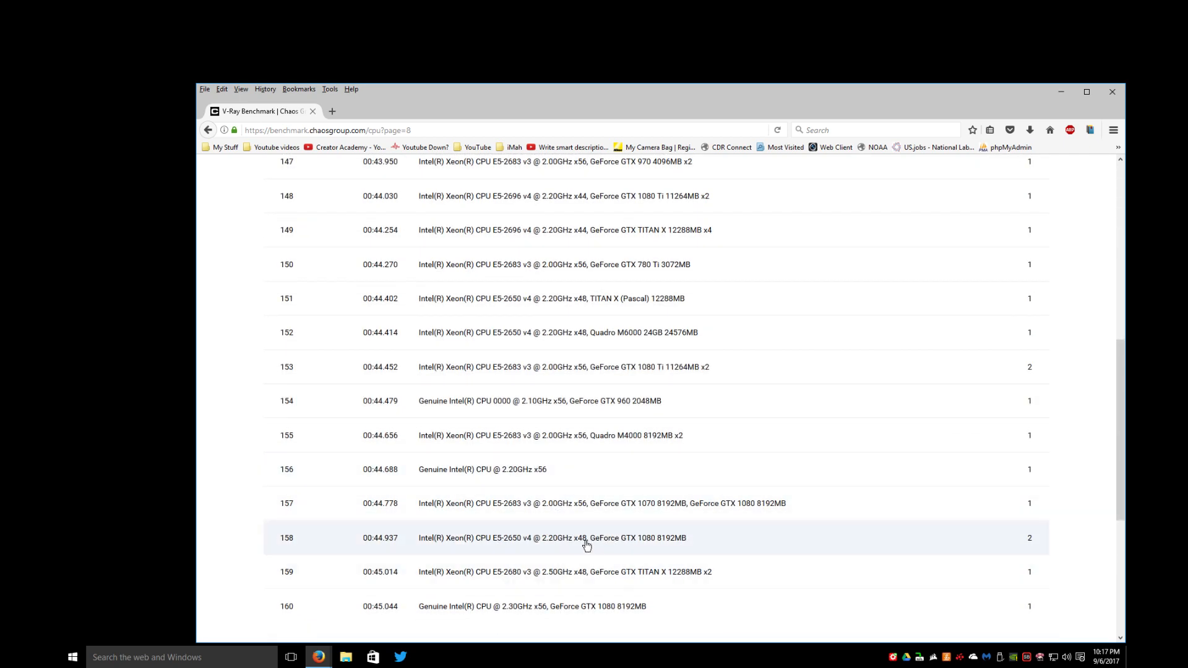
scroll(down, 3)
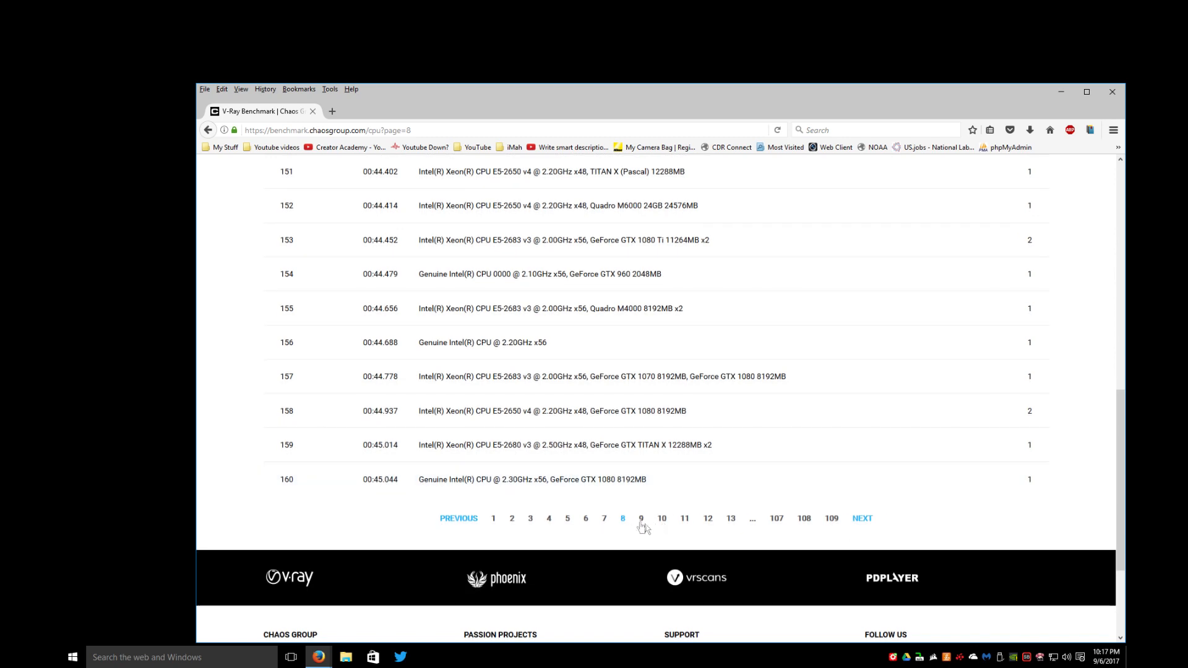
Step: Go to page 9 of the CPU ranking and scroll down through ranks 168-180
click(641, 518)
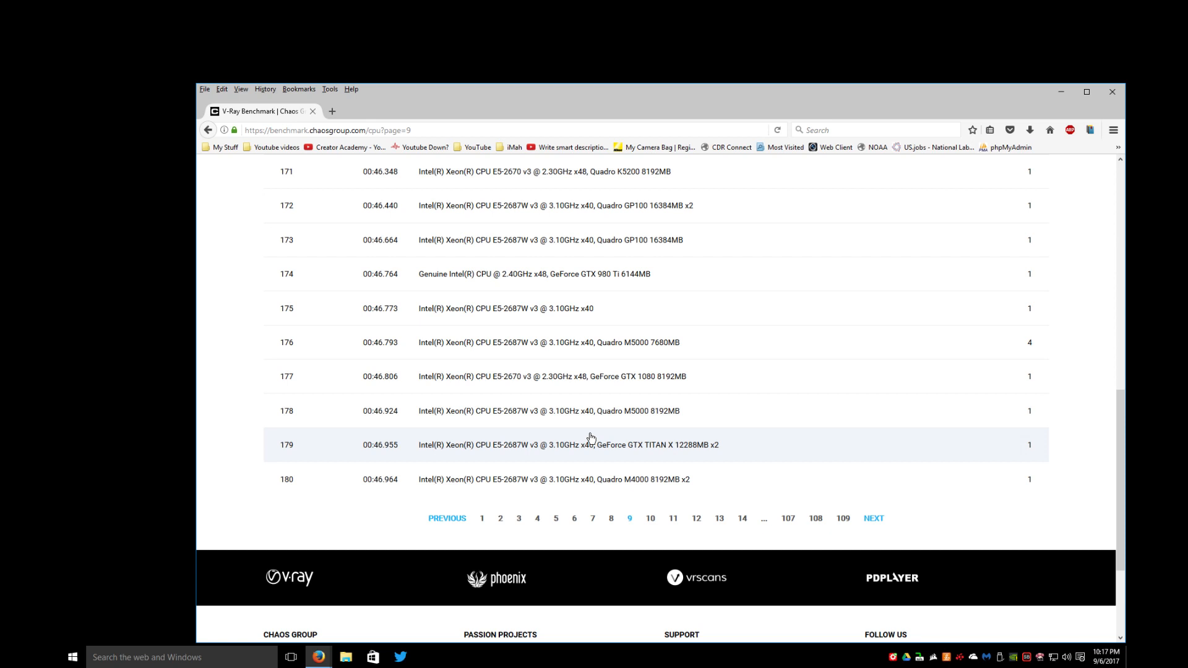
mouse_move(718, 456)
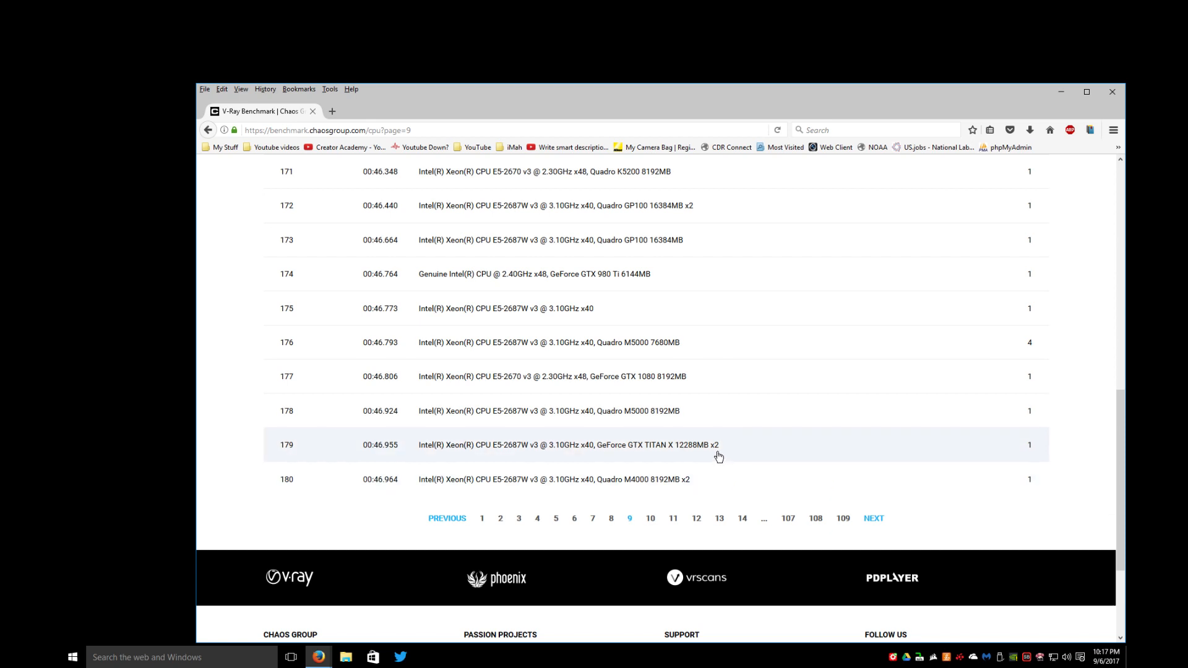
mouse_move(637, 485)
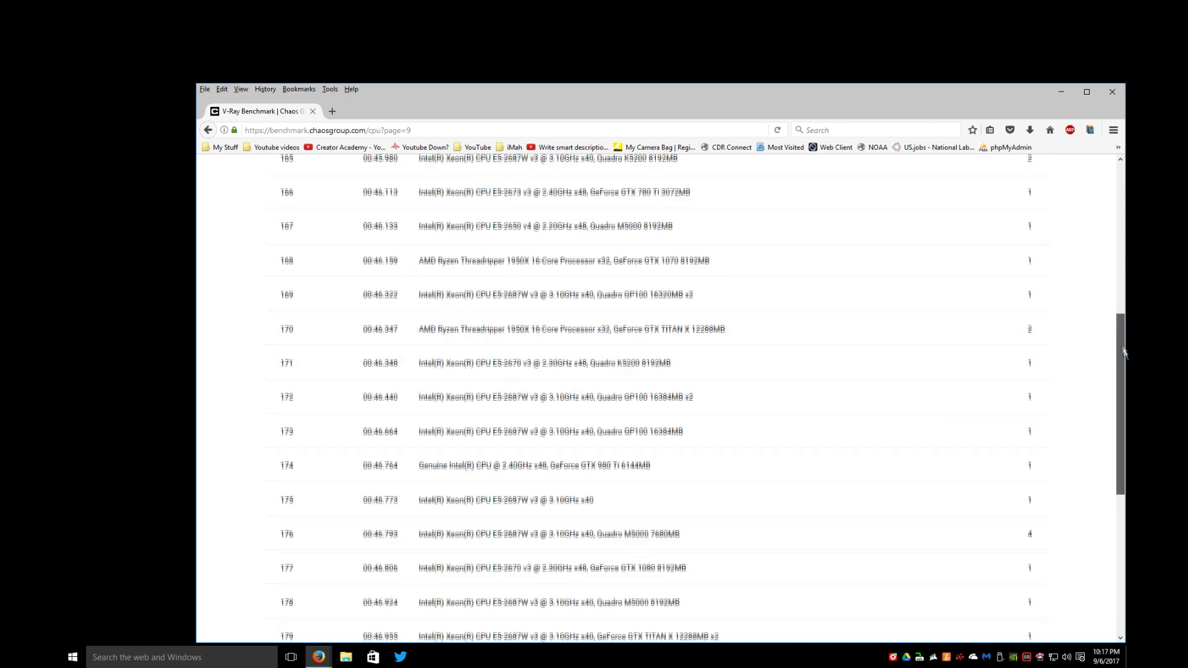
scroll(down, 3)
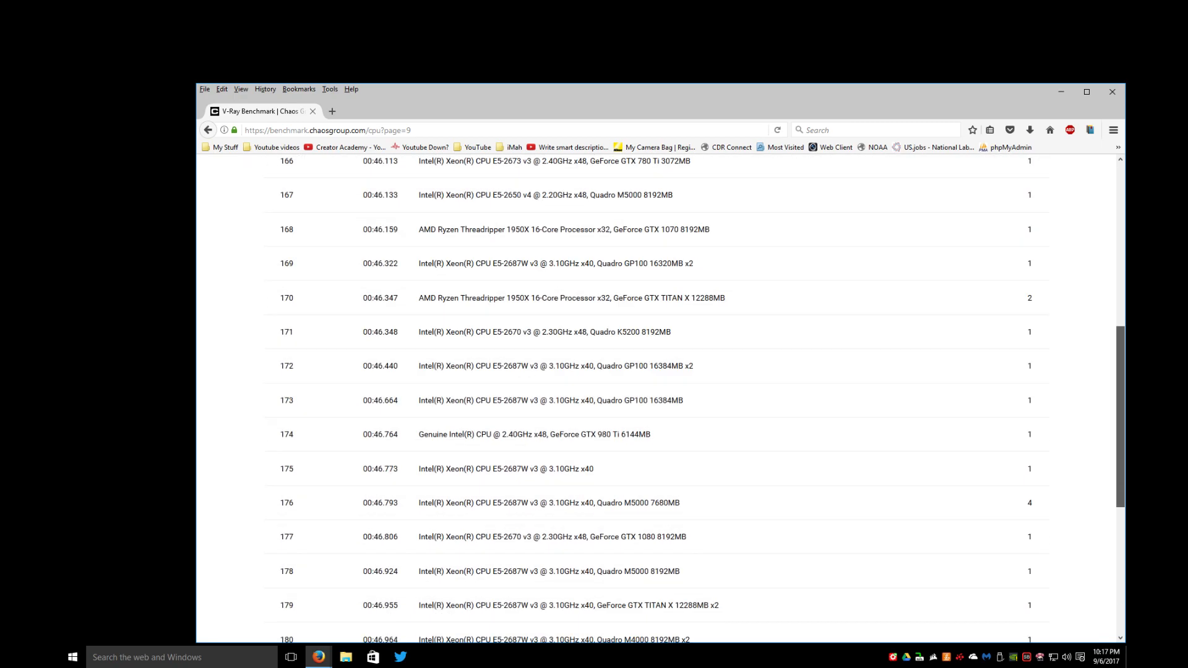
scroll(down, 3)
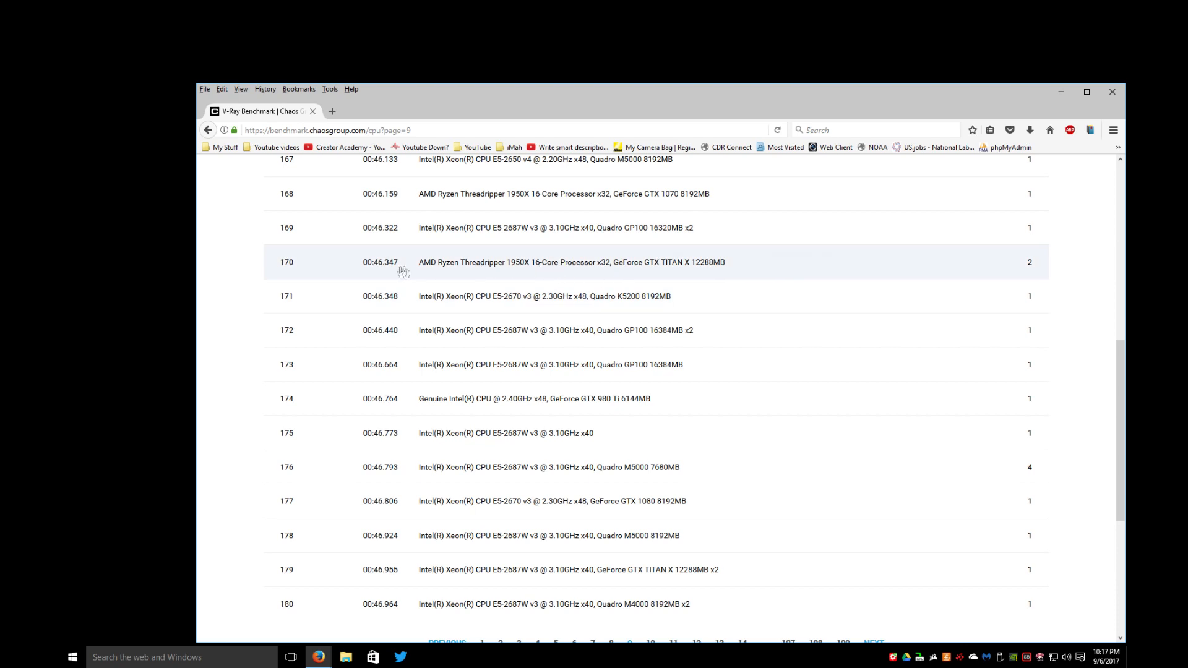
mouse_move(565, 275)
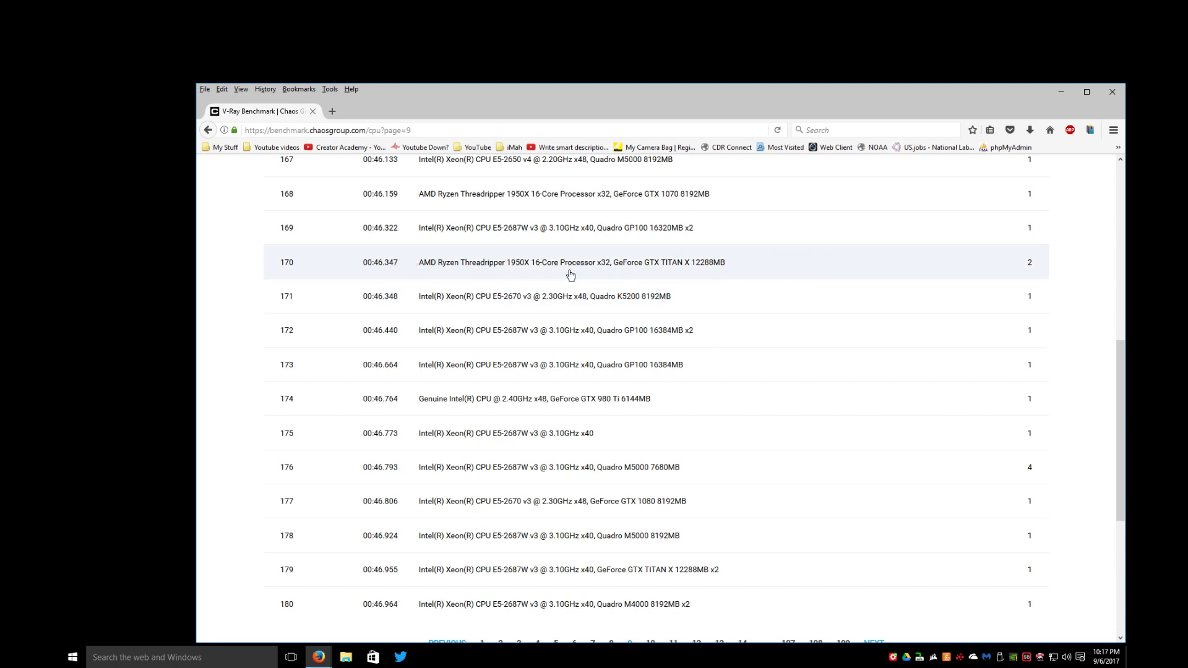
mouse_move(392, 269)
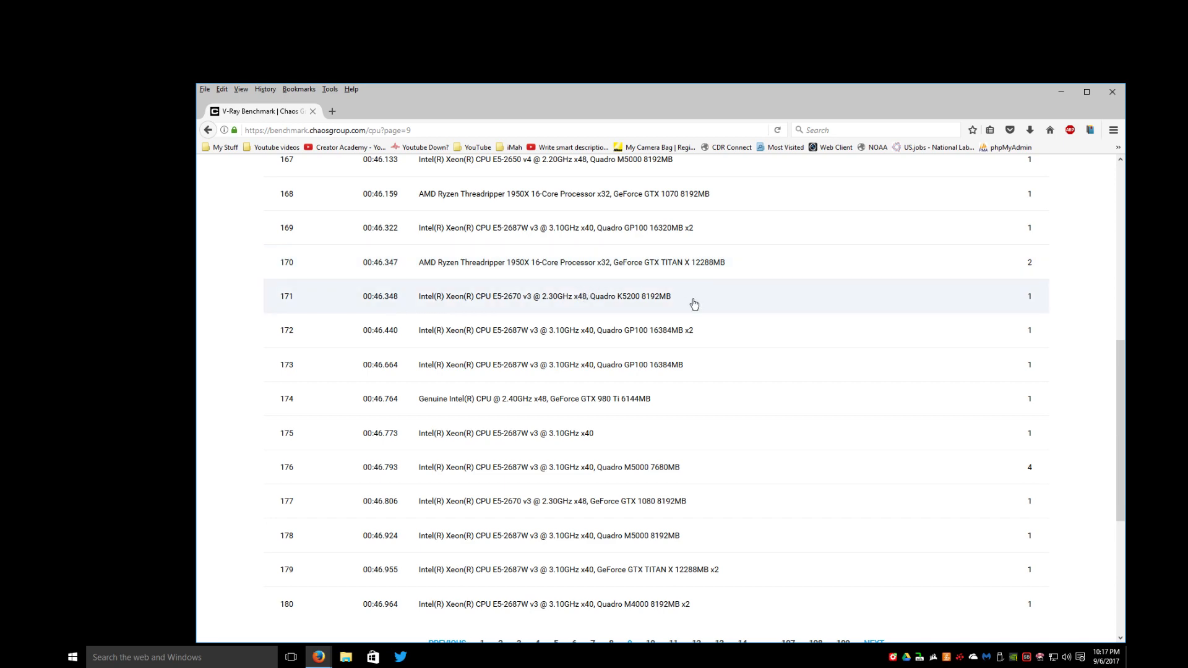
mouse_move(616, 321)
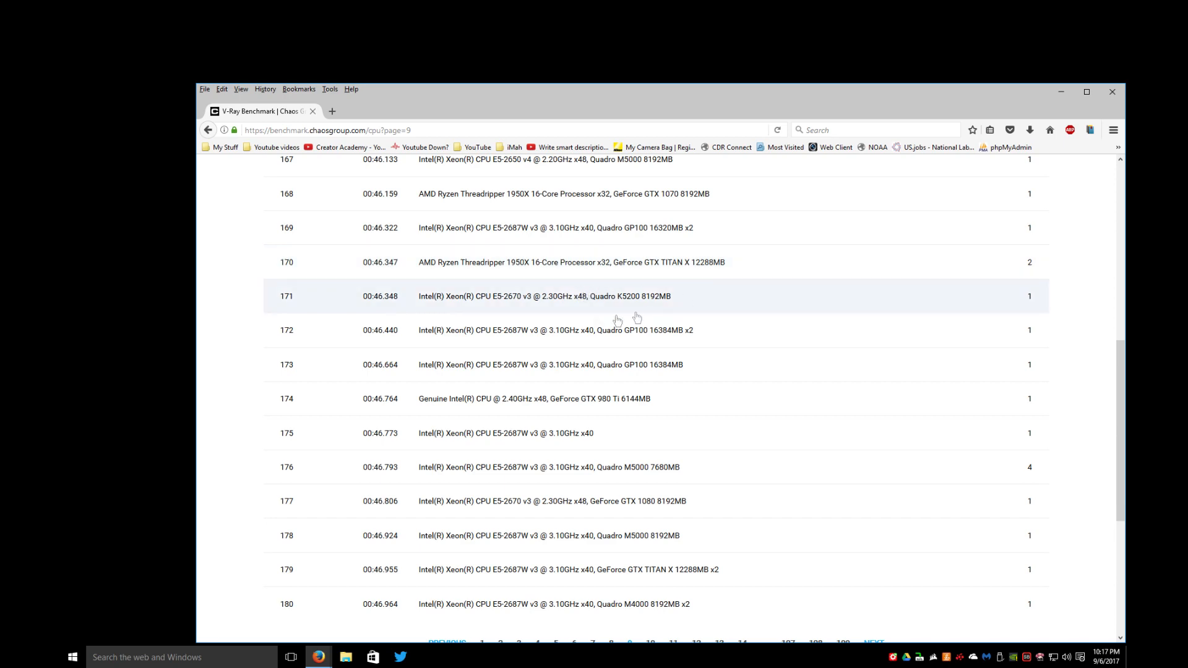
scroll(down, 3)
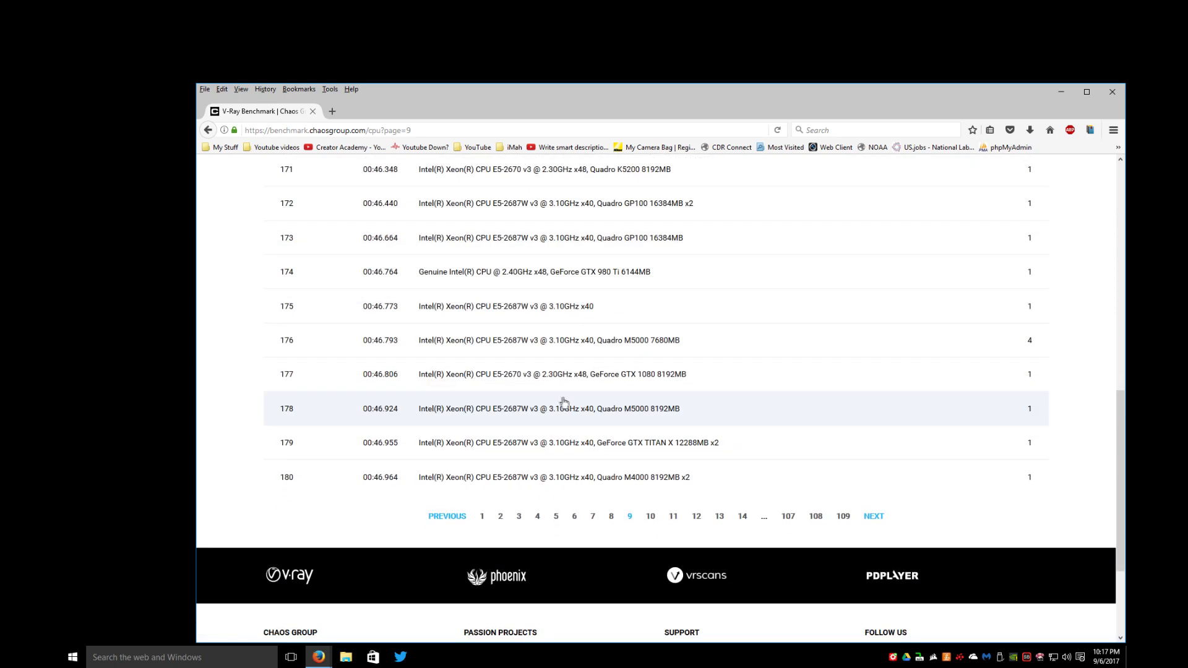
Step: Go to page 10 of the CPU ranking and scroll through ranks 181 to 200
click(650, 516)
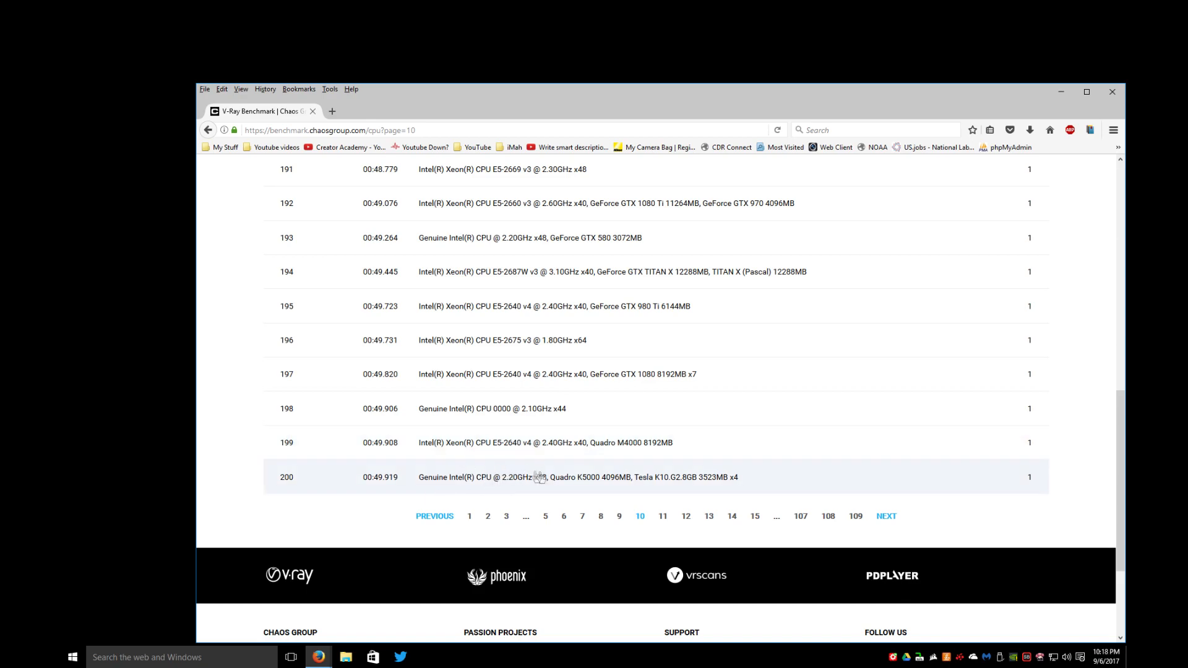
scroll(up, 3)
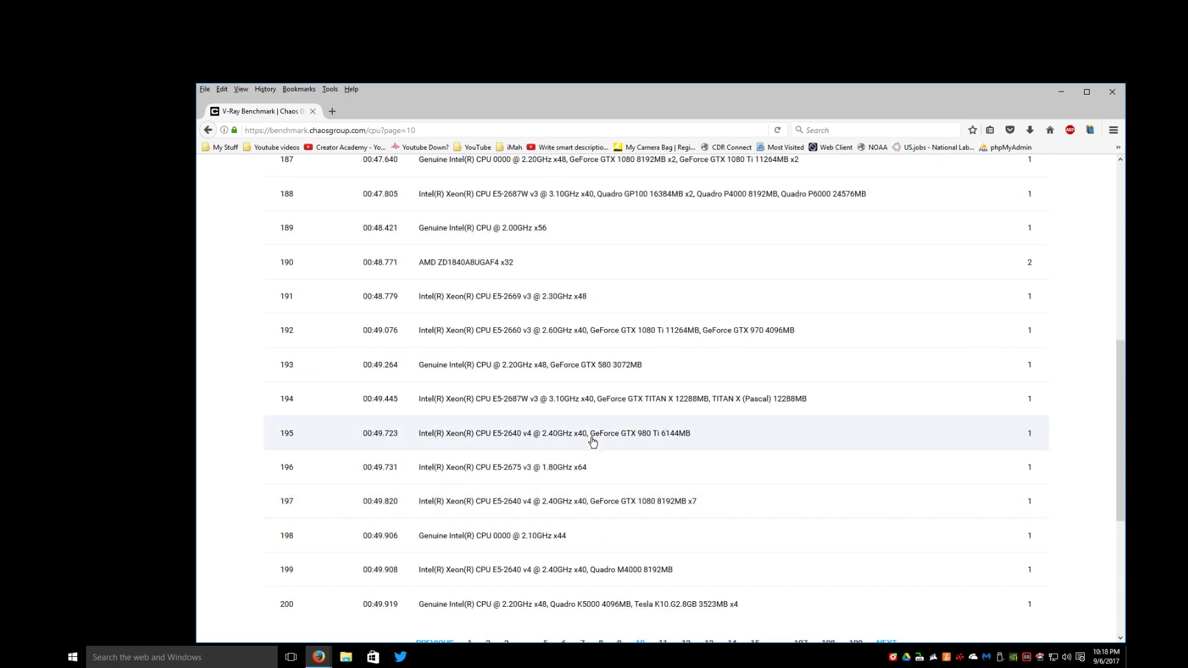
scroll(up, 3)
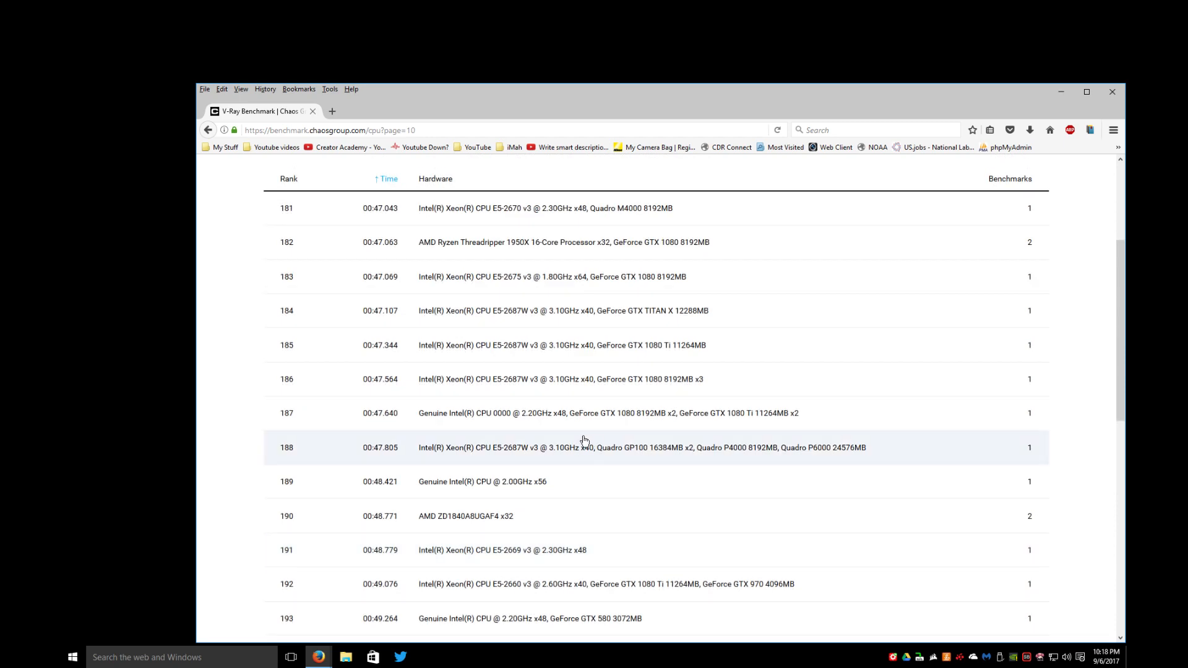
scroll(down, 3)
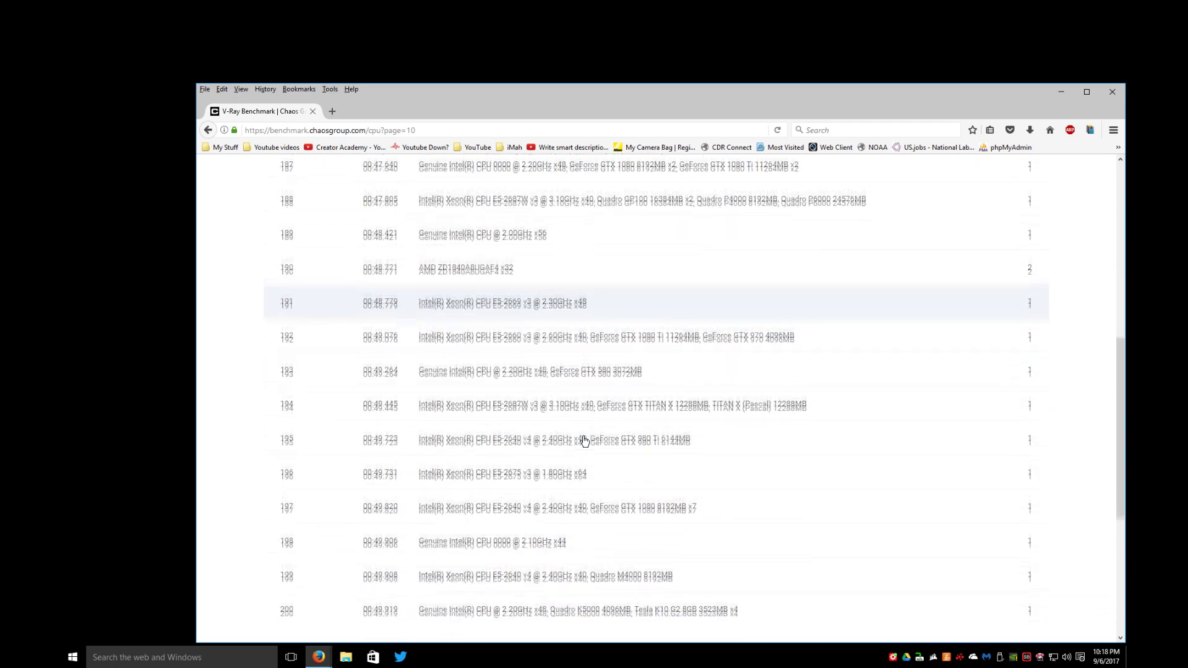
scroll(down, 3)
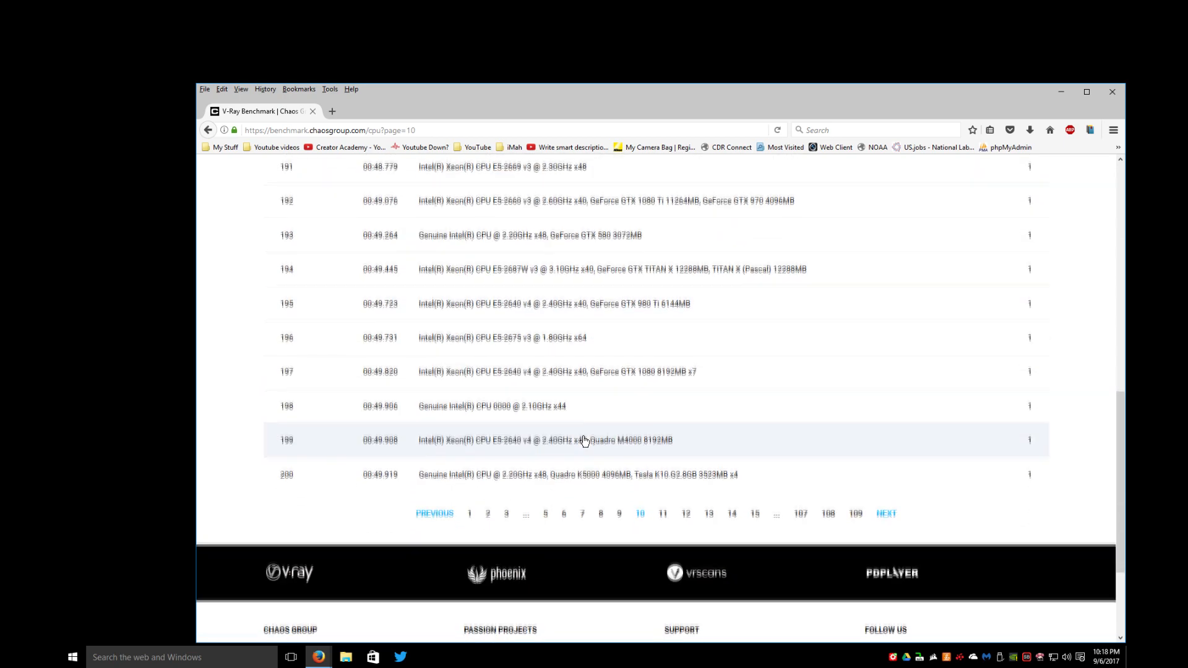
Step: Go to page 11 of the CPU ranking and bring the Core i9-7900X at rank 214 into view
click(661, 512)
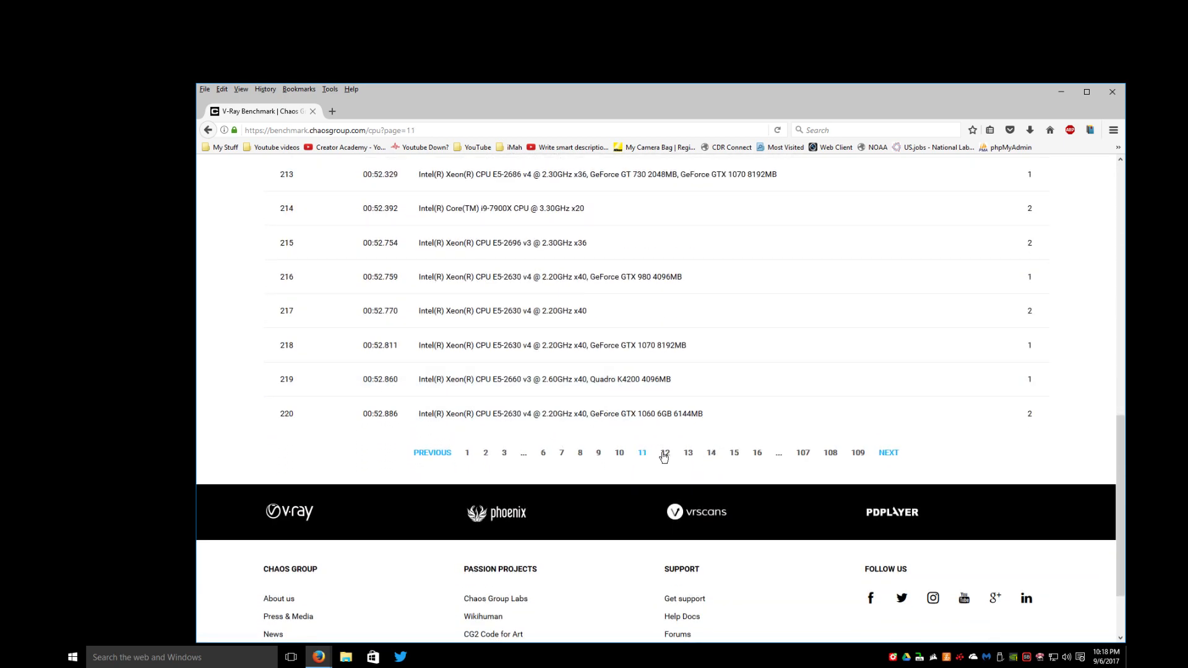
mouse_move(490, 354)
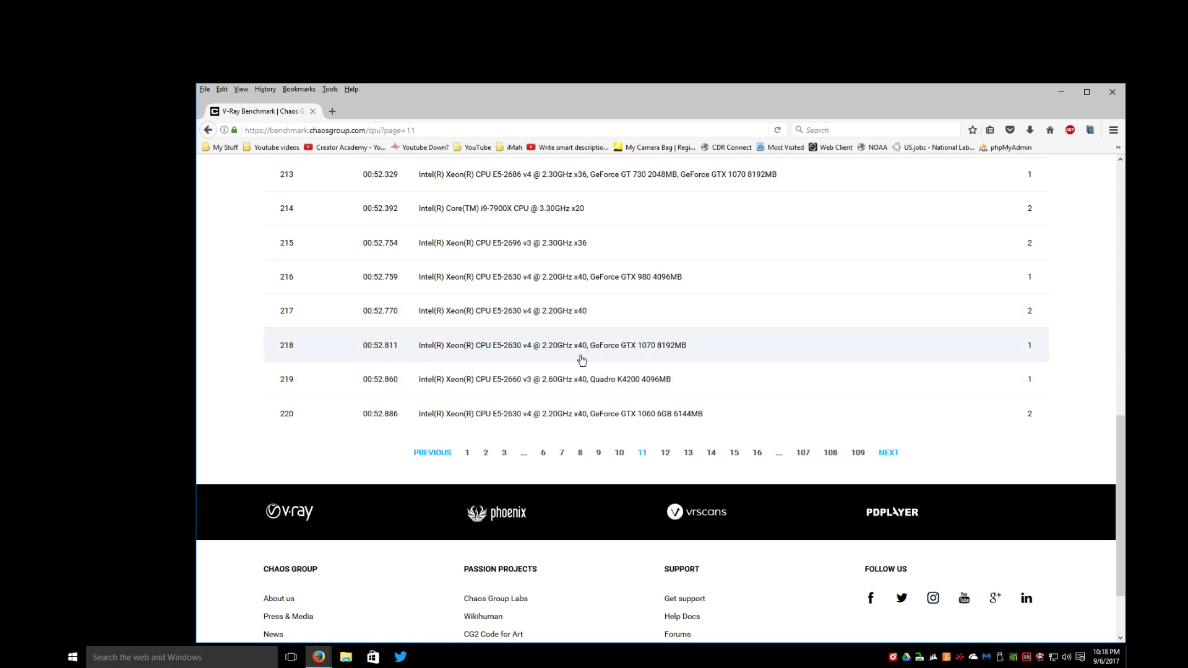
mouse_move(578, 213)
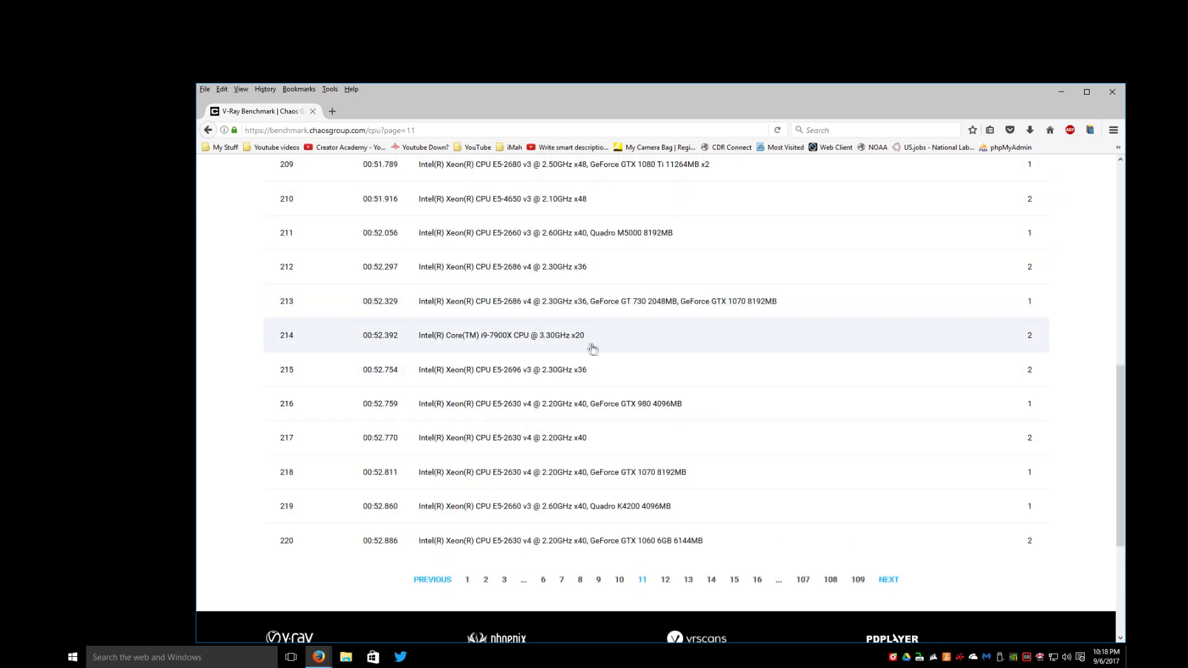
click(500, 335)
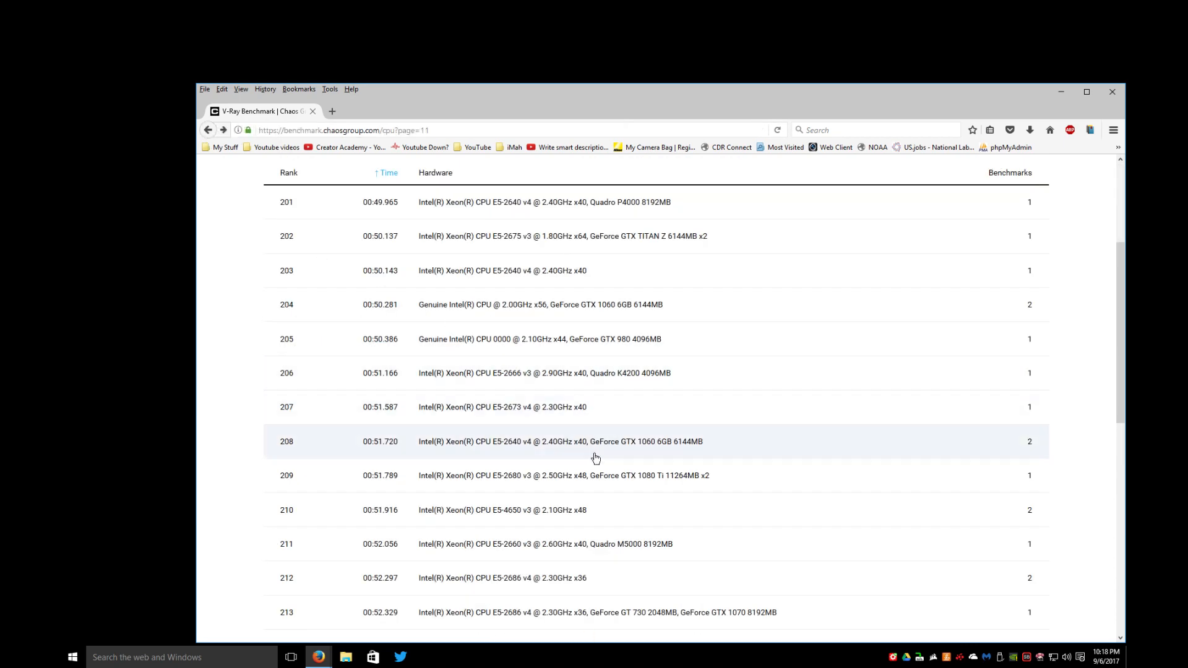
scroll(down, 3)
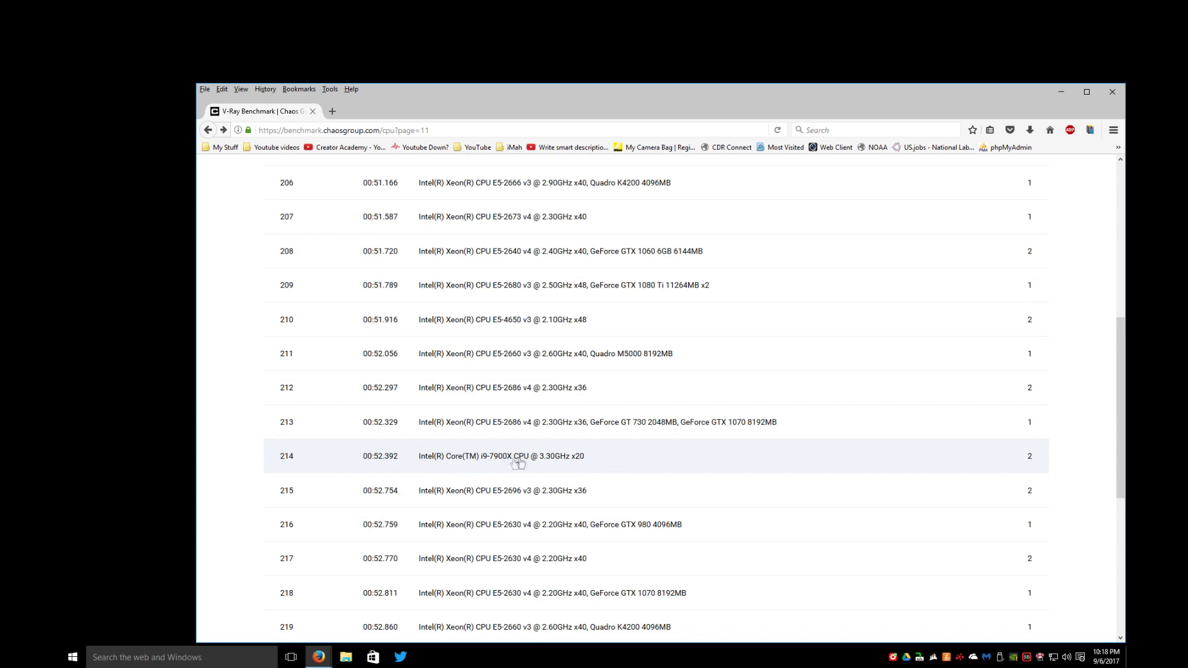
mouse_move(509, 462)
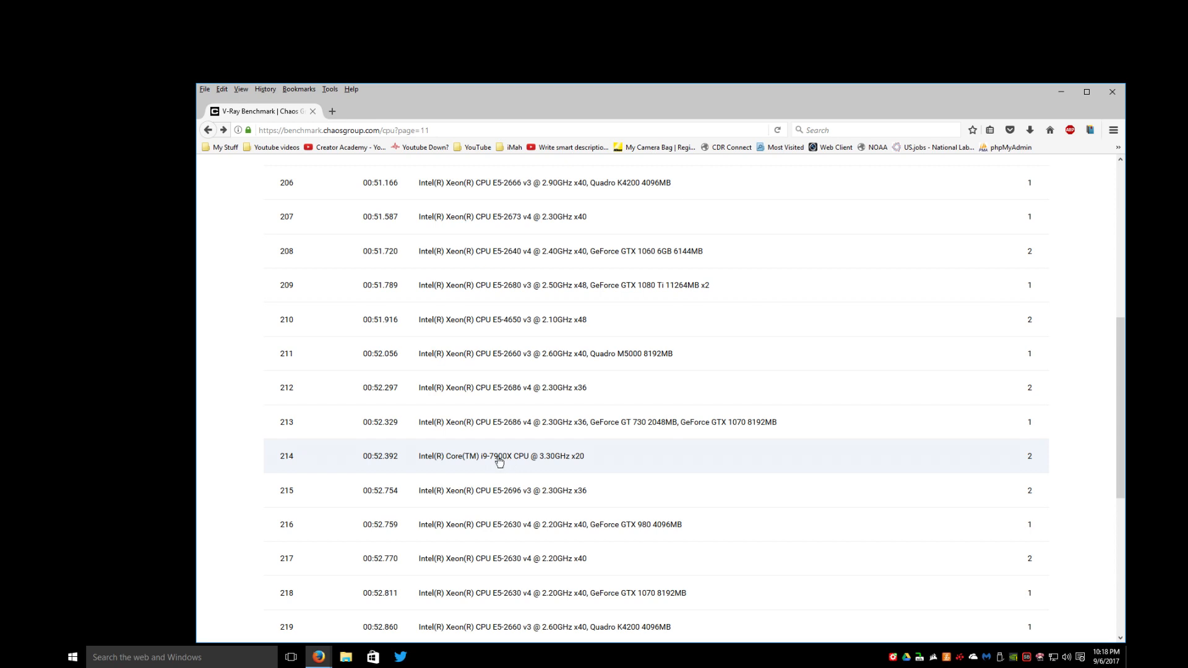
mouse_move(598, 458)
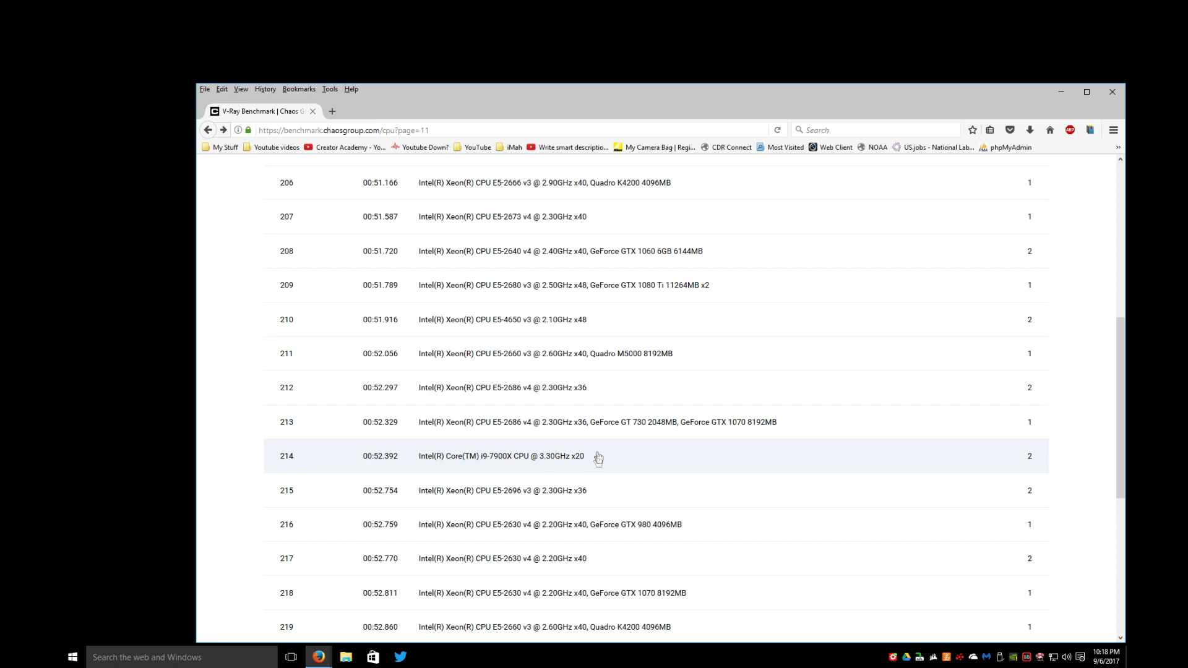
mouse_move(601, 462)
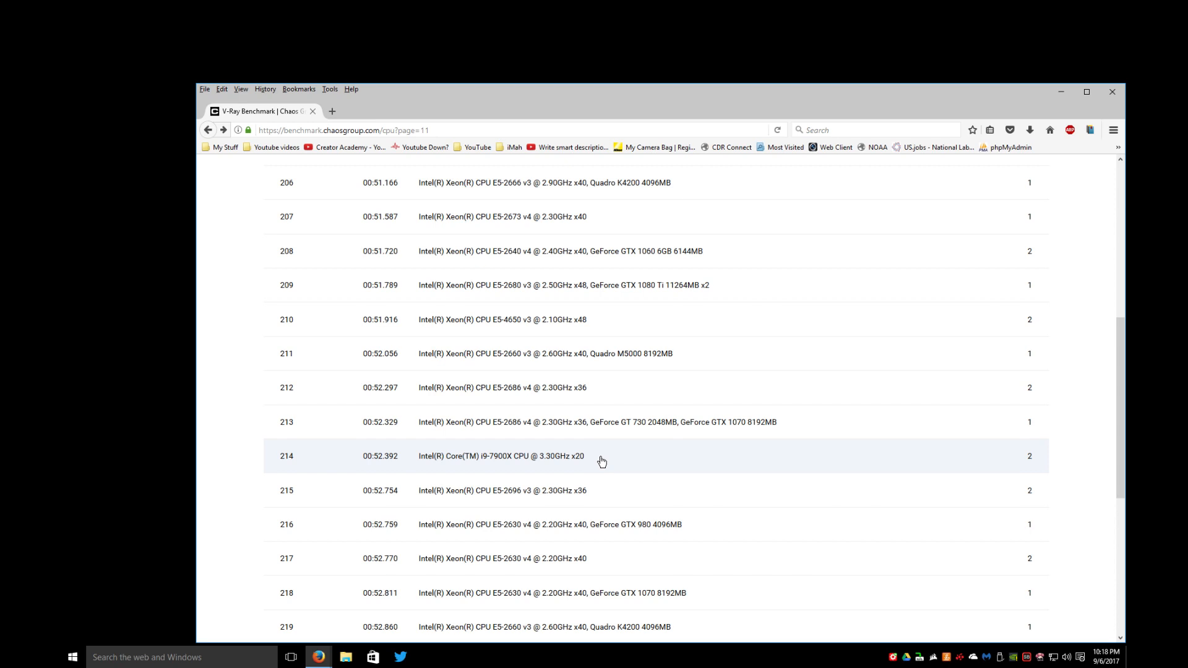
mouse_move(610, 462)
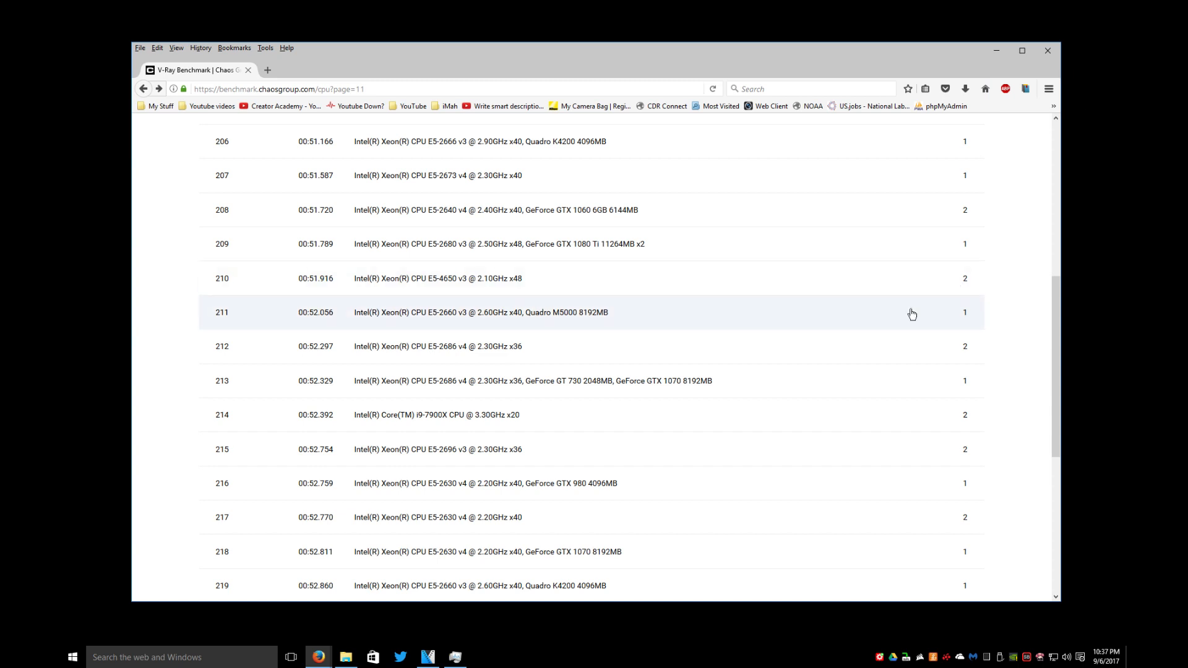
mouse_move(787, 498)
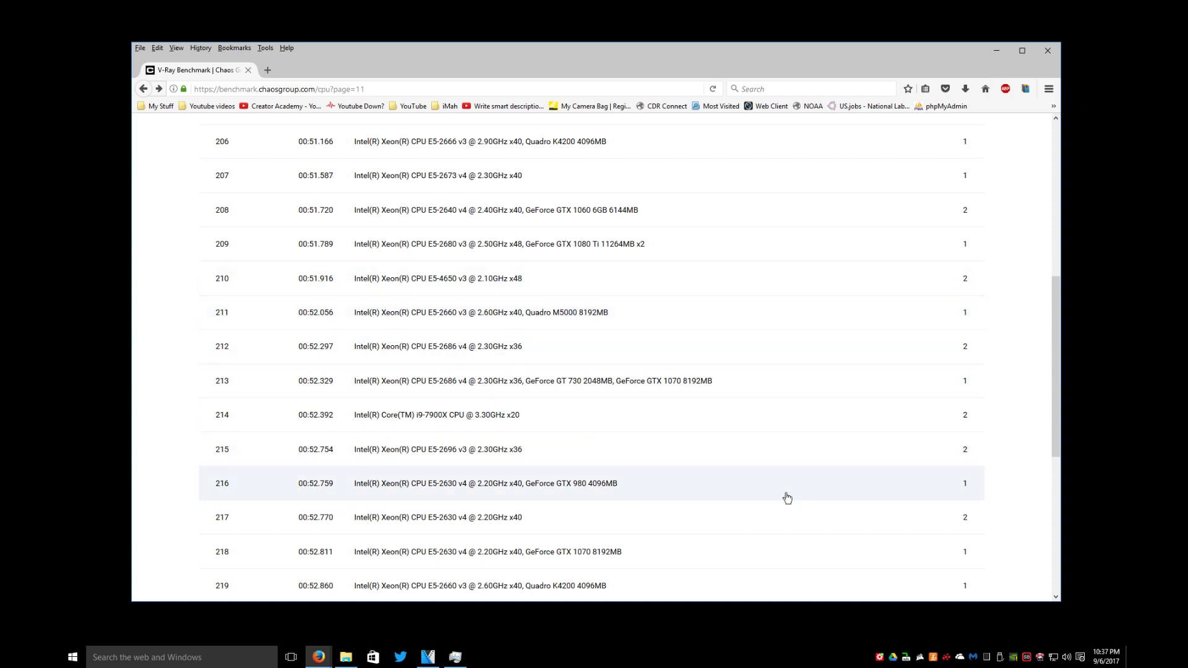